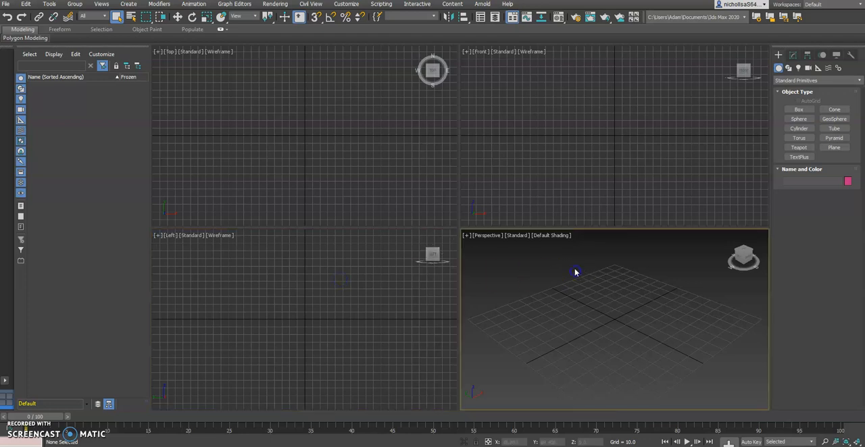
Step: Open crates2.jpg in Photos to study the crate planks and braces
click(307, 394)
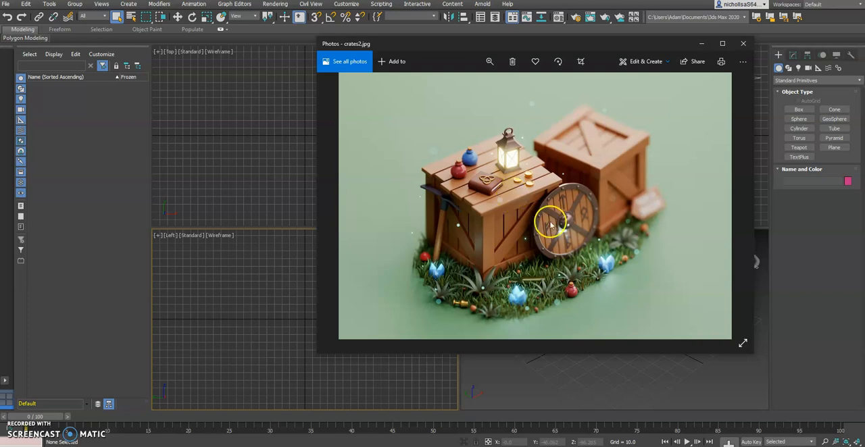
mouse_move(586, 228)
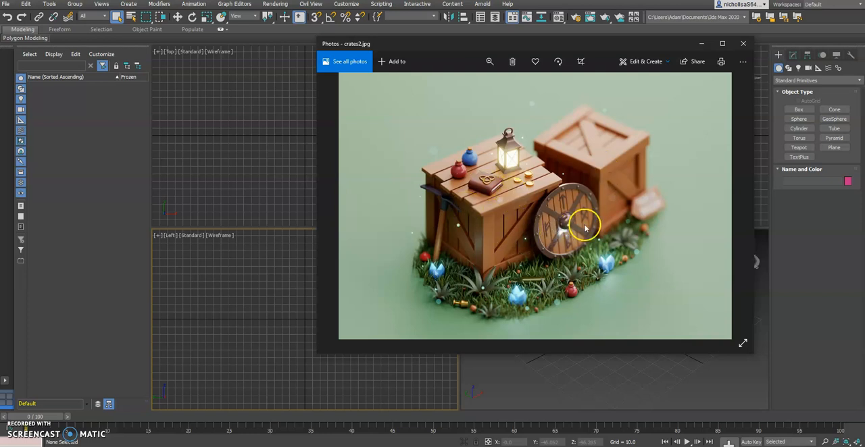
mouse_move(563, 205)
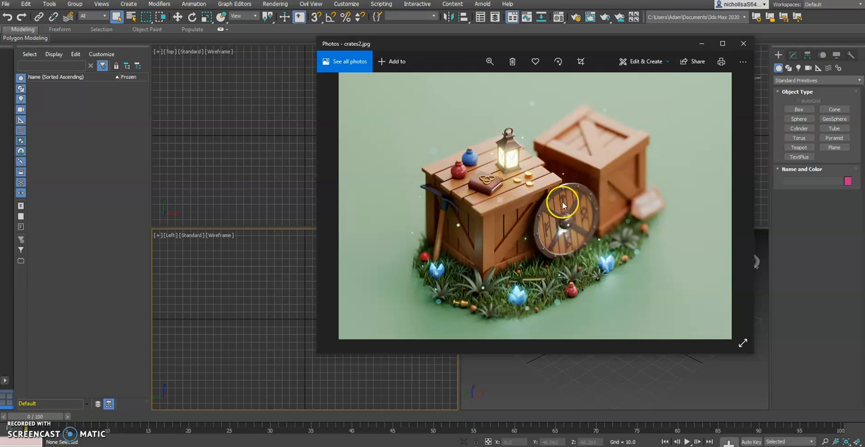
mouse_move(490, 179)
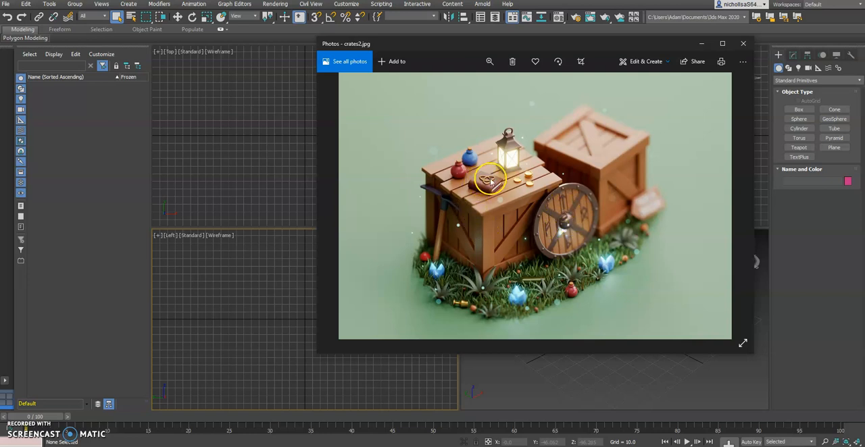
mouse_move(474, 172)
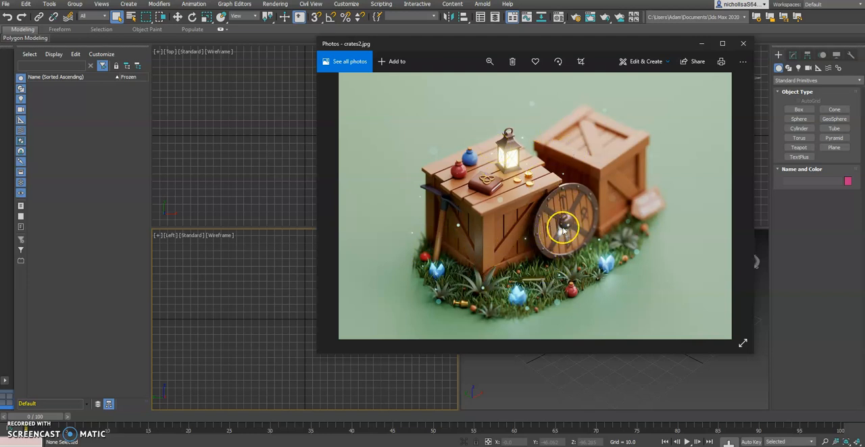
mouse_move(548, 247)
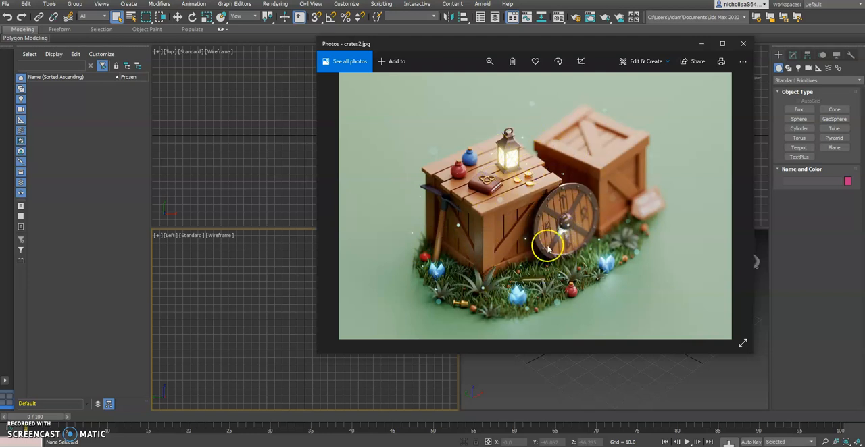
mouse_move(492, 208)
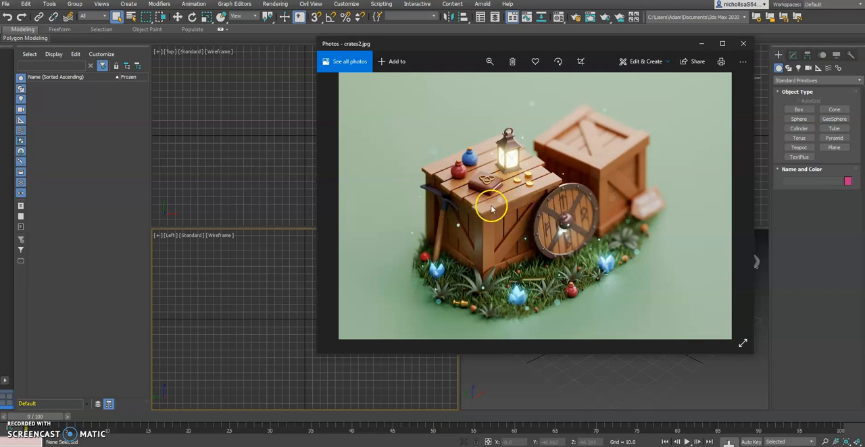
mouse_move(563, 220)
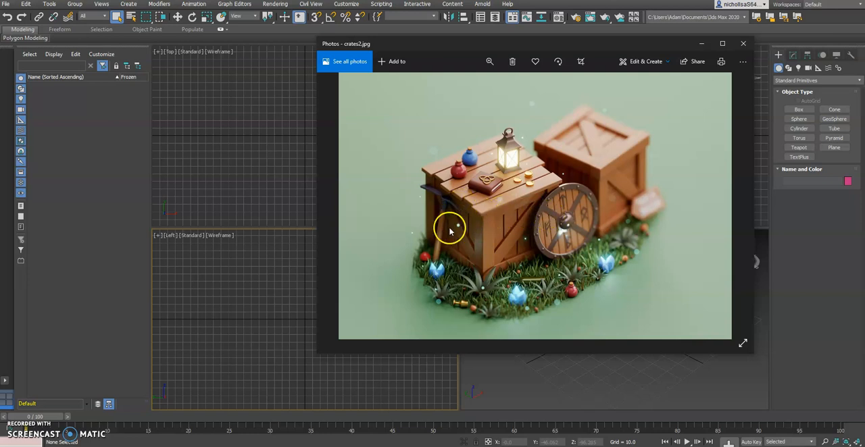
mouse_move(605, 146)
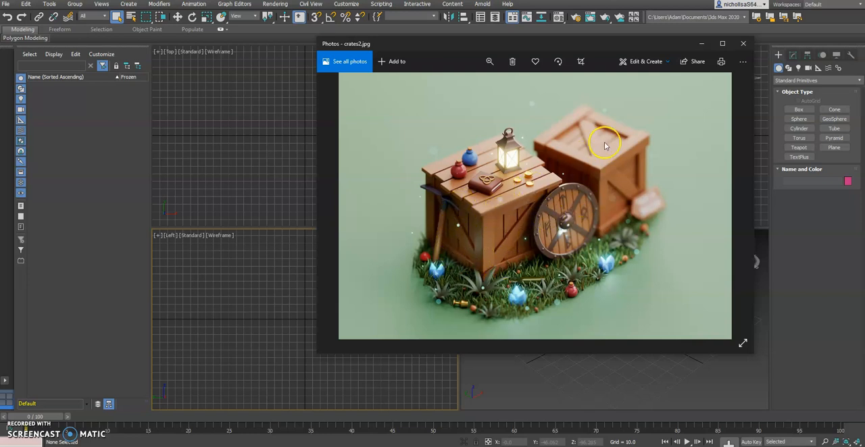
mouse_move(468, 225)
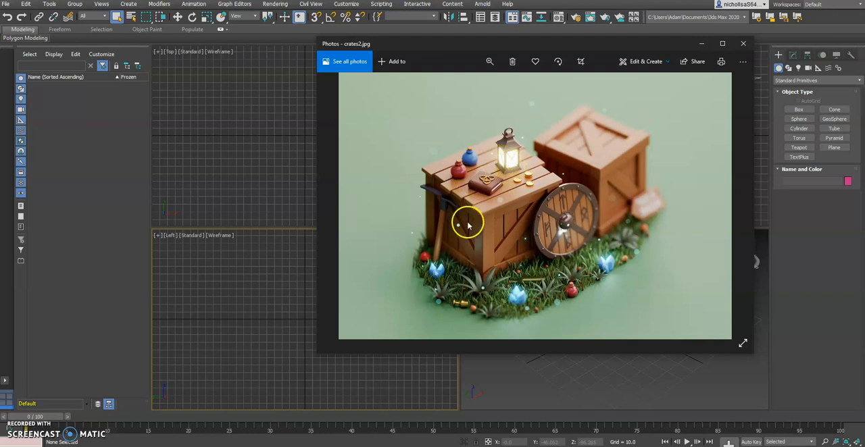
mouse_move(471, 242)
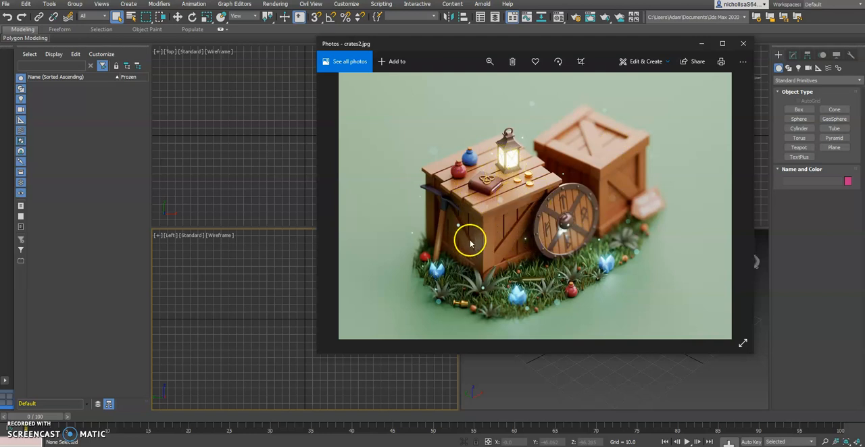
mouse_move(503, 231)
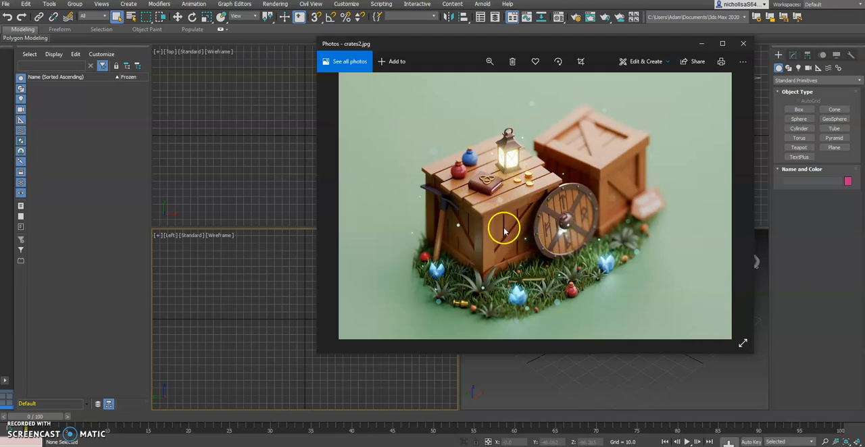
mouse_move(513, 217)
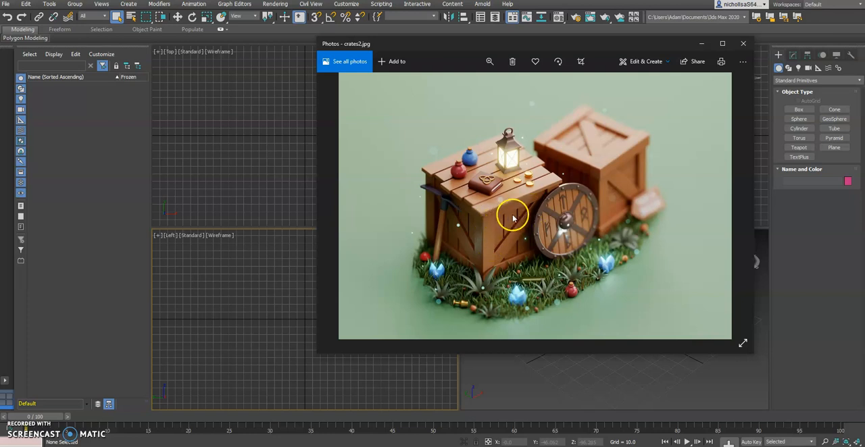
mouse_move(593, 363)
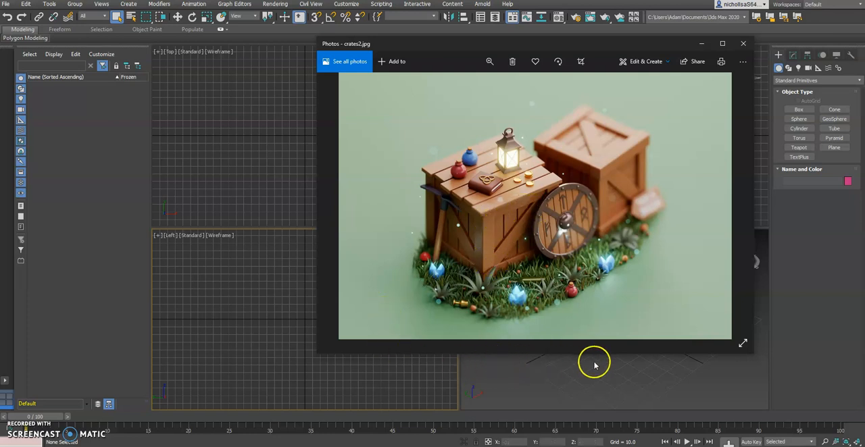
mouse_move(587, 371)
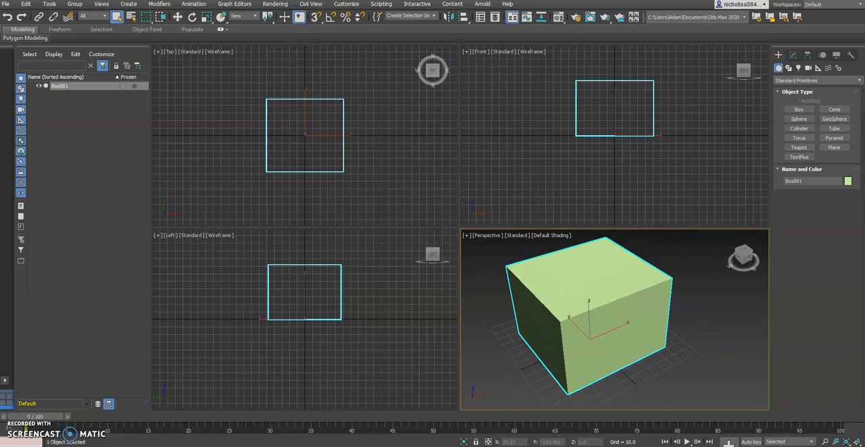
Step: Maximize the Perspective viewport with Alt+W so the box fills the workspace
key(alt+w)
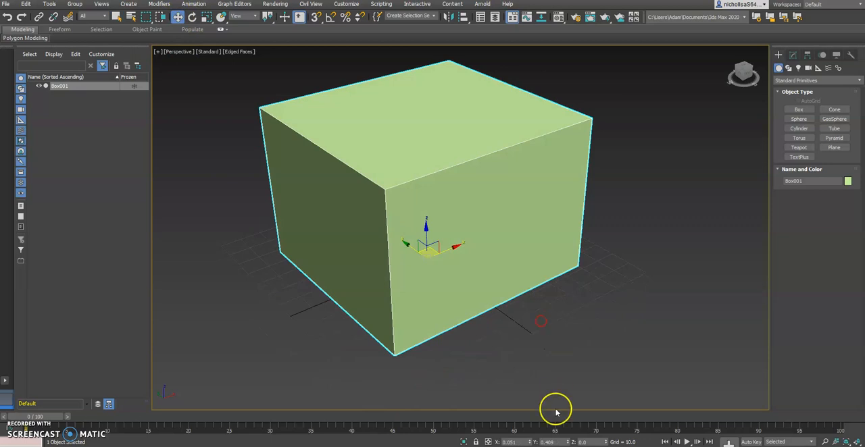
Step: Set the box position to X 0, Y 0, Z 0 and view it
click(510, 442)
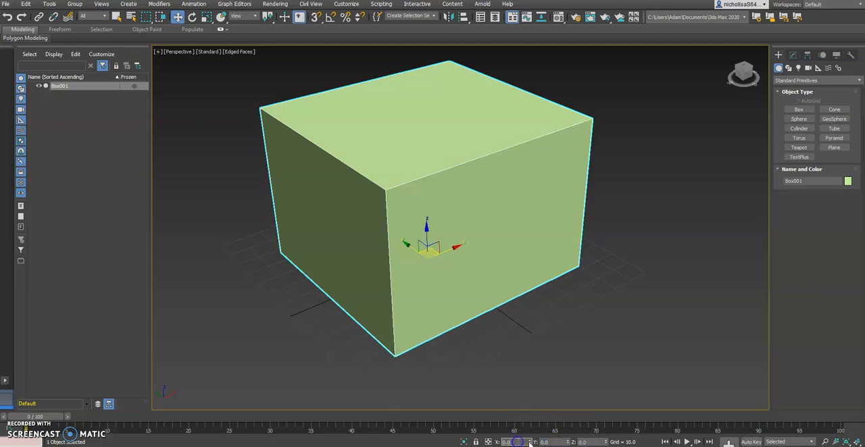
mouse_move(527, 407)
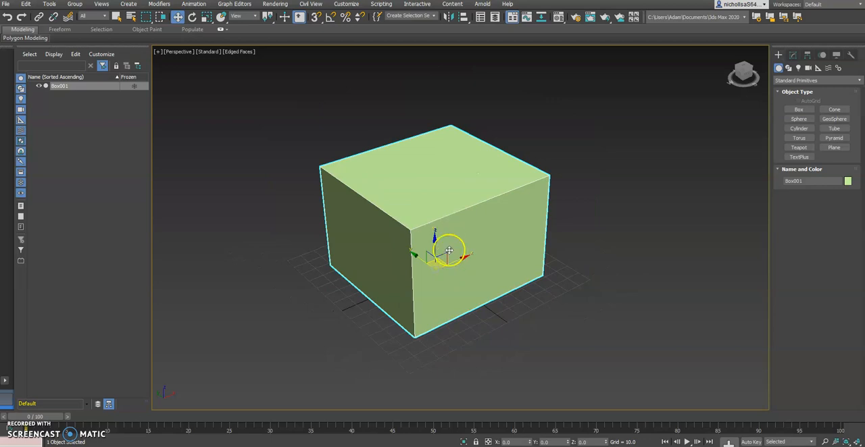
drag(449, 251, 499, 248)
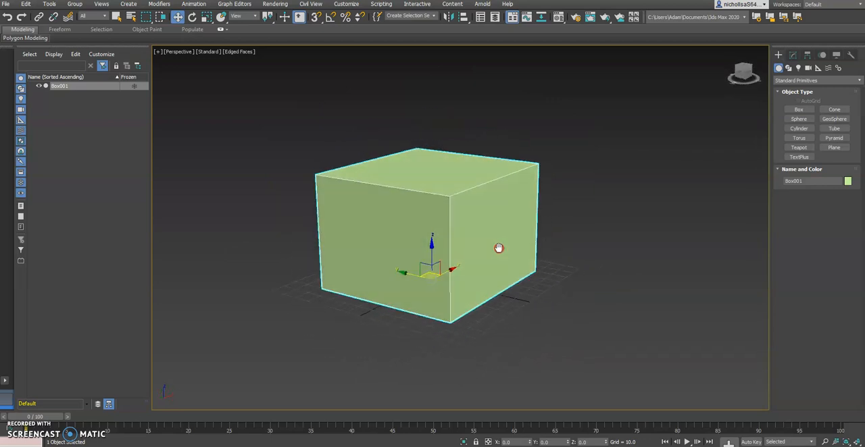
drag(498, 248, 488, 257)
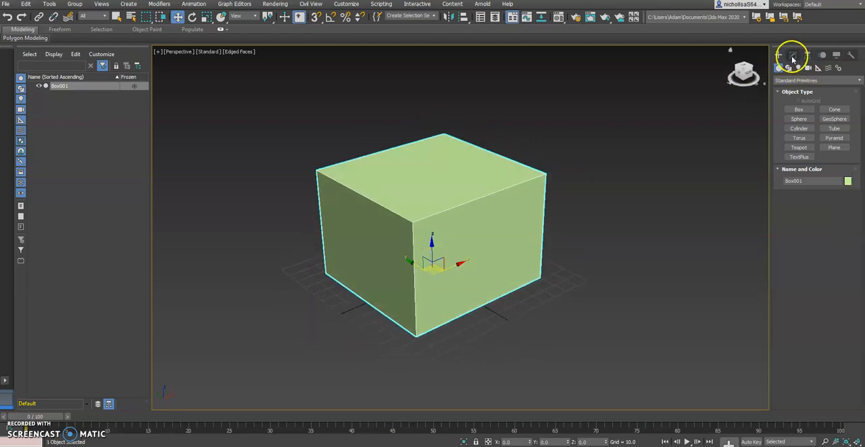
click(793, 56)
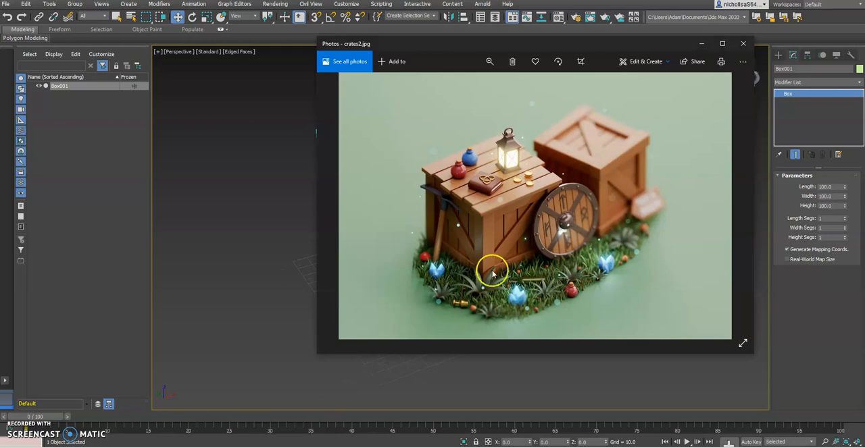
mouse_move(499, 238)
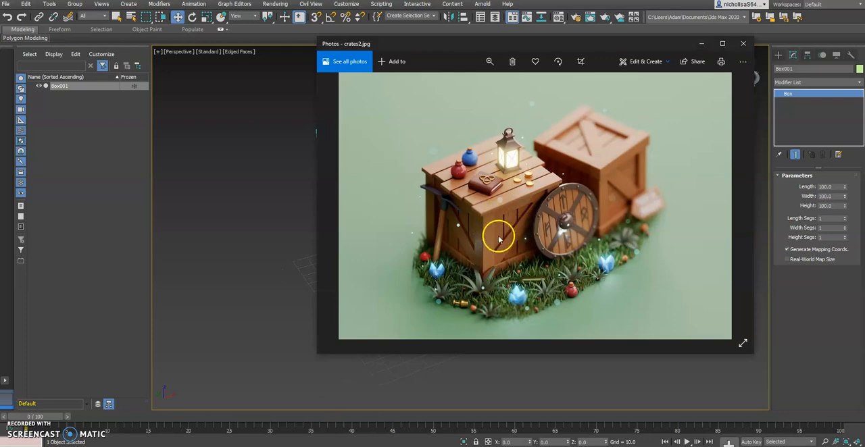
mouse_move(516, 206)
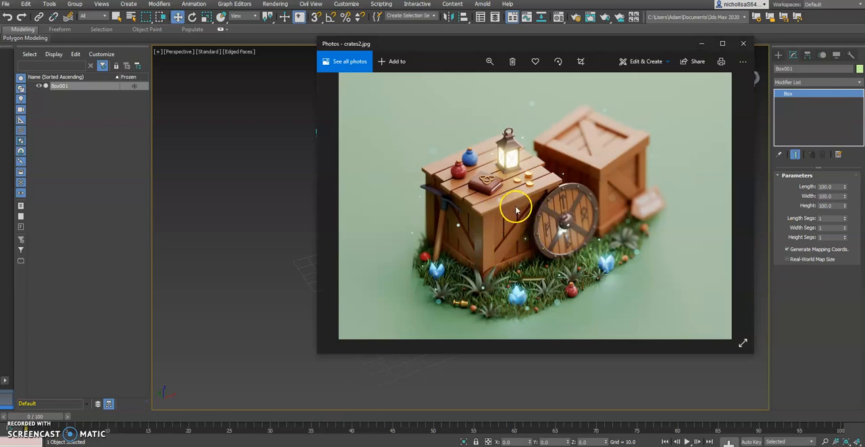
mouse_move(459, 223)
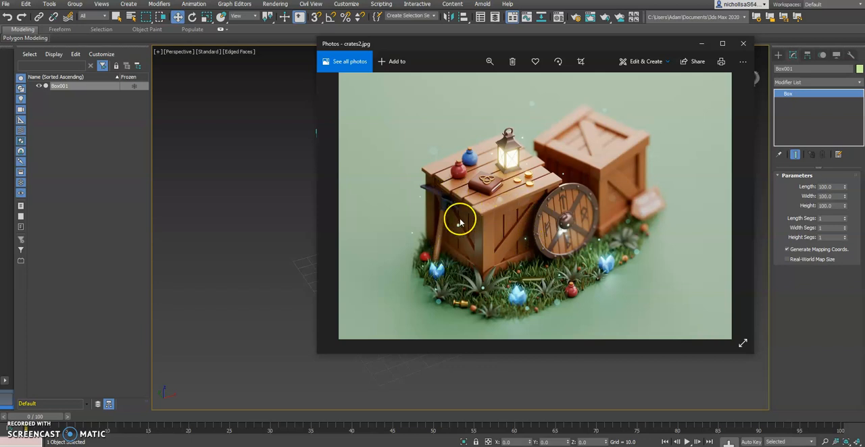
mouse_move(512, 238)
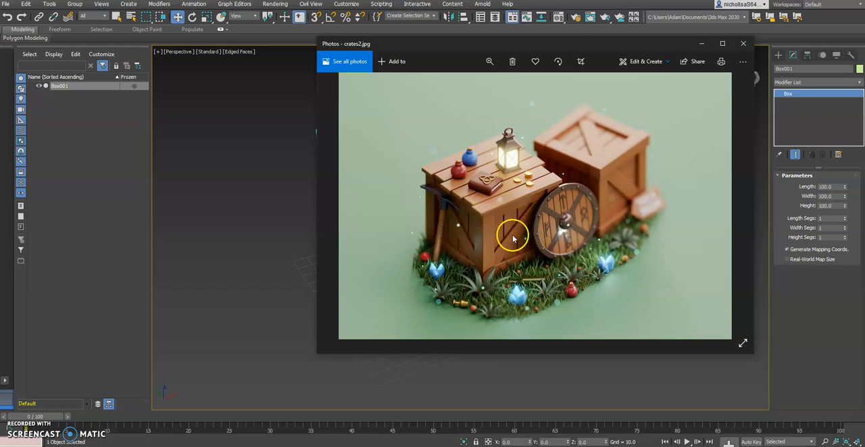
Step: Close the crates2.jpg reference picture and return to the 3ds Max scene
click(744, 44)
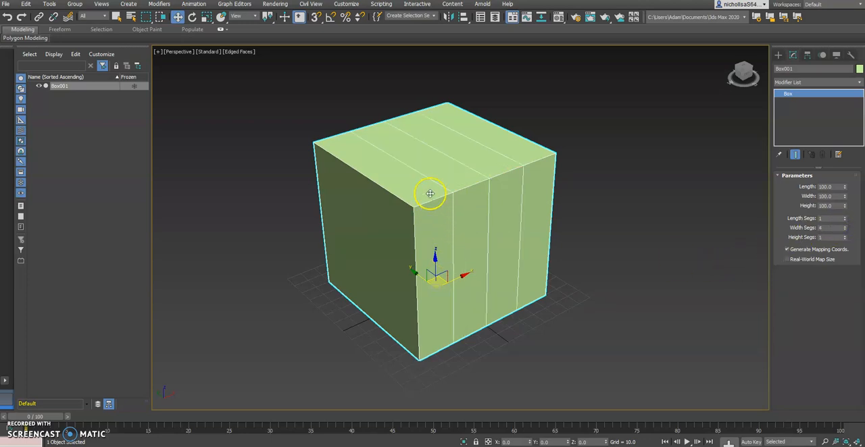
mouse_move(437, 216)
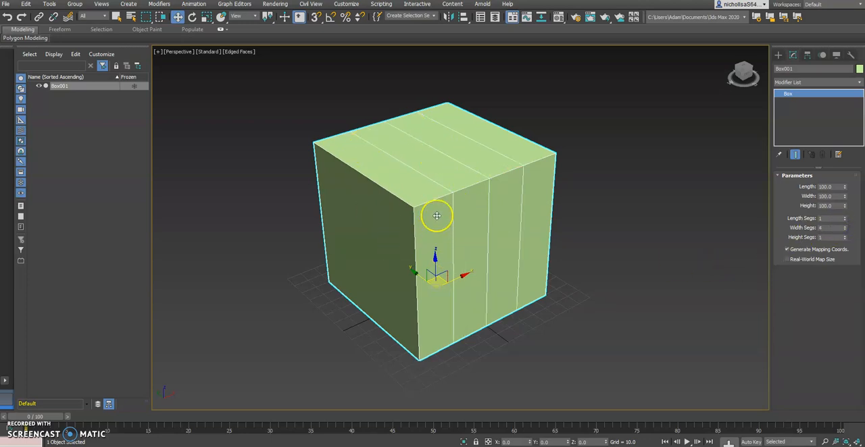
Step: Orbit to inspect the box's underside and top, then reopen the crate reference picture
drag(437, 217, 385, 237)
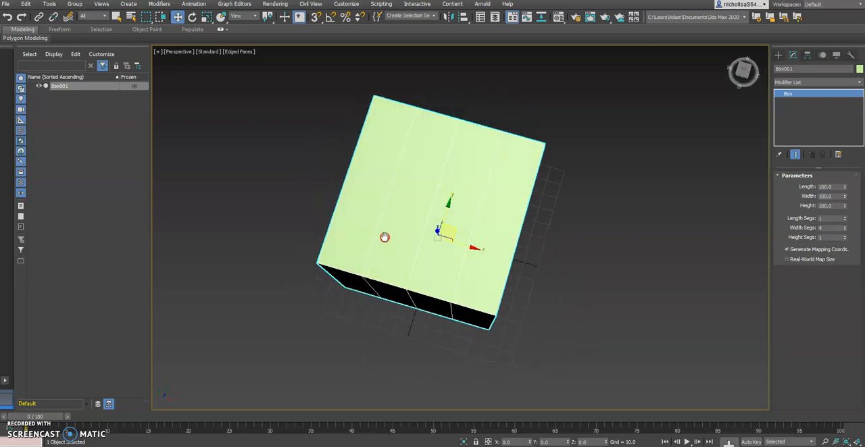
drag(384, 236, 462, 186)
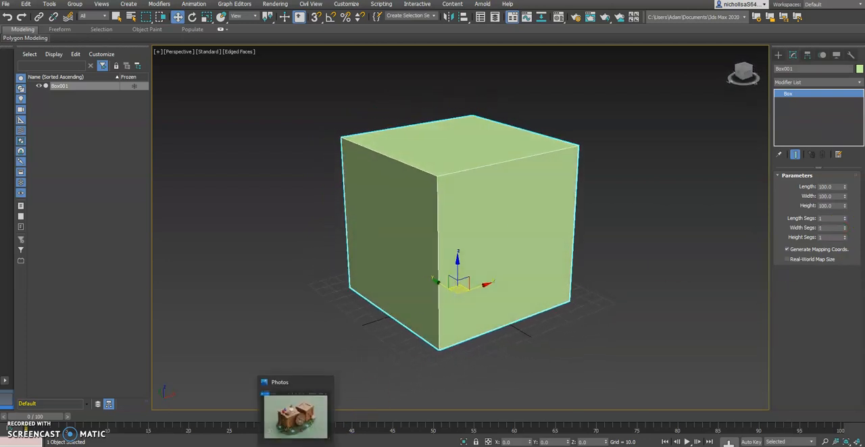
click(296, 413)
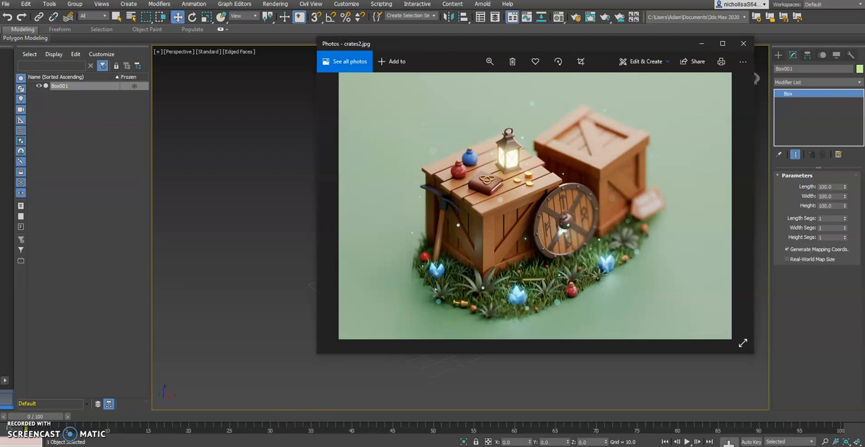
Step: Convert the box to Editable Poly and expand its sub-object levels in the stack
click(744, 43)
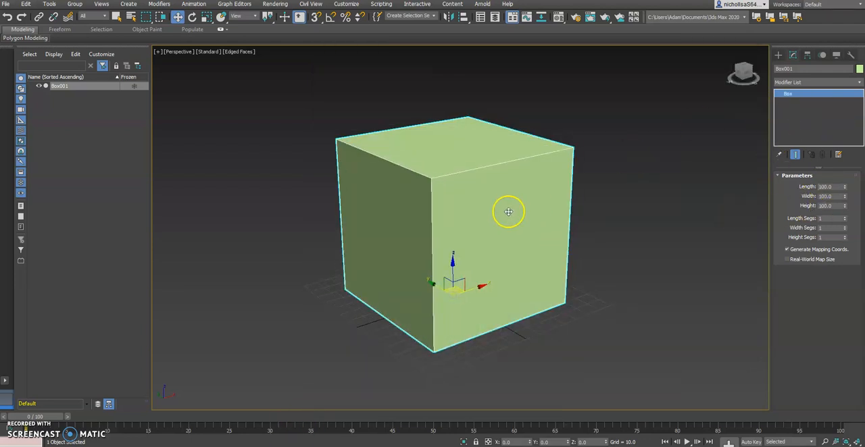
right_click(508, 211)
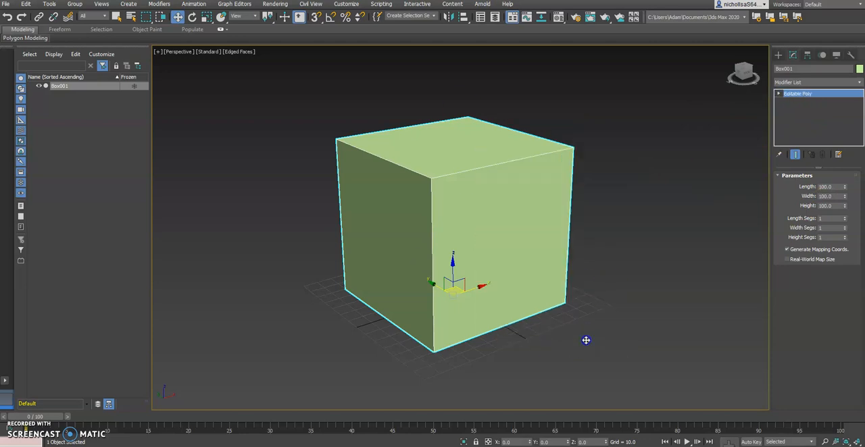
click(799, 93)
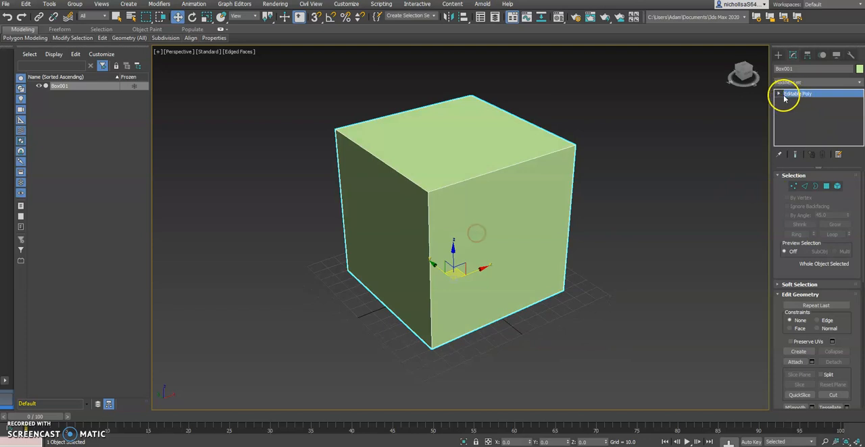
click(794, 109)
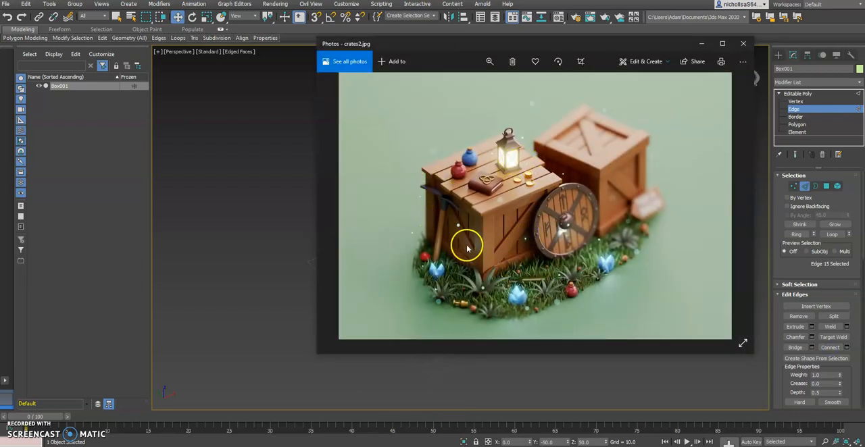
Step: Connect the first face's top and bottom edges with 2 segments and pinch 60
click(743, 43)
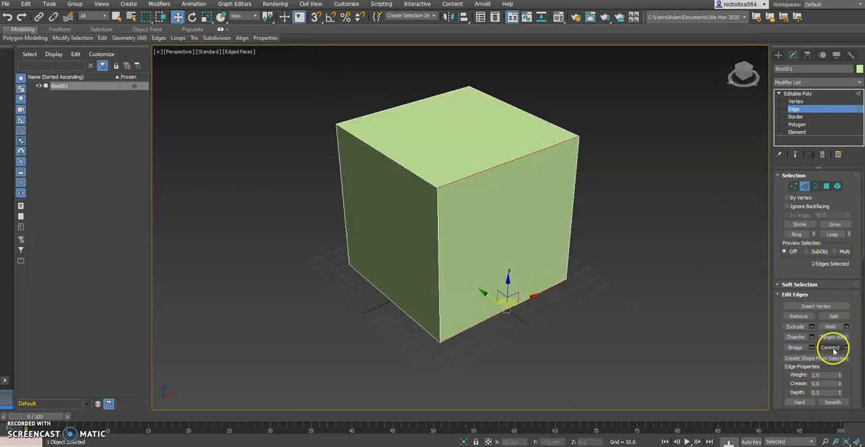
click(811, 348)
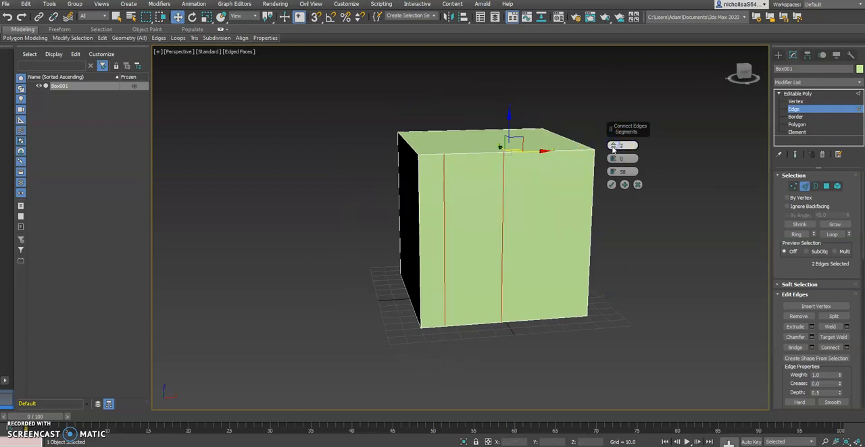
click(614, 159)
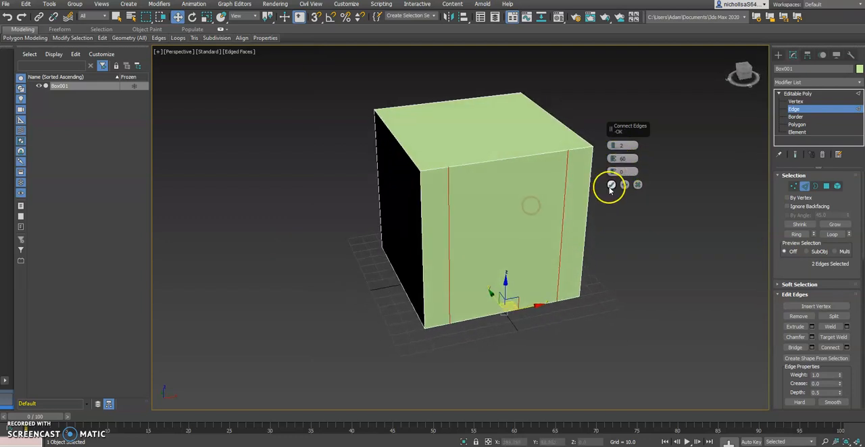
click(610, 184)
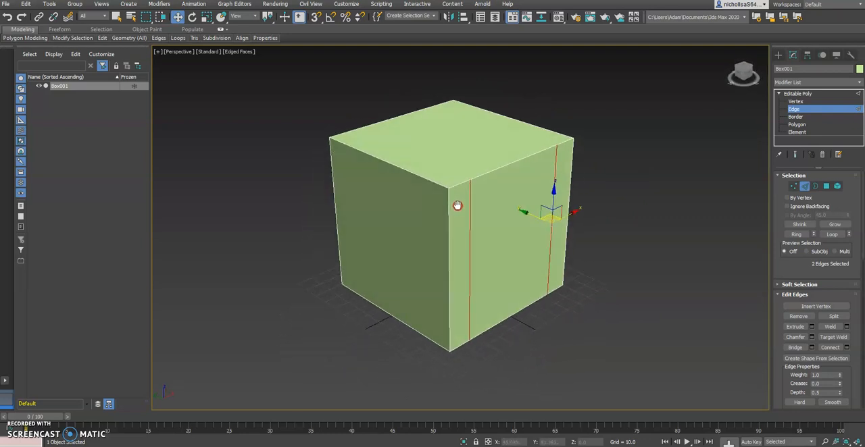
Step: Add the same pair of vertical border edges on another face of the box
drag(458, 206, 458, 209)
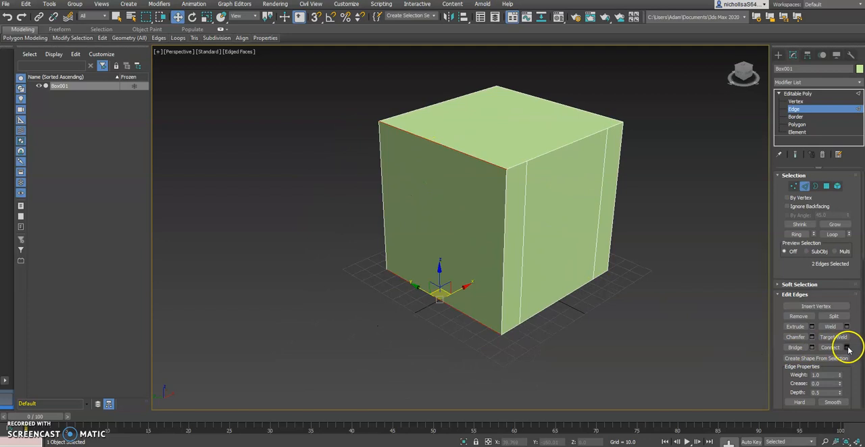
click(846, 348)
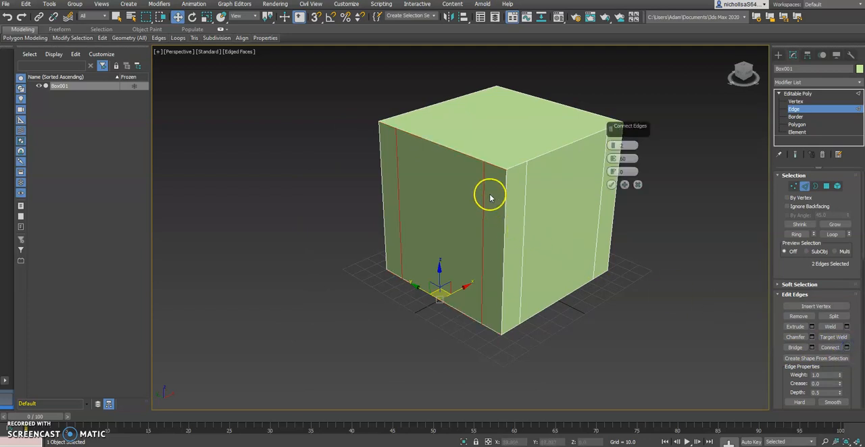
mouse_move(492, 205)
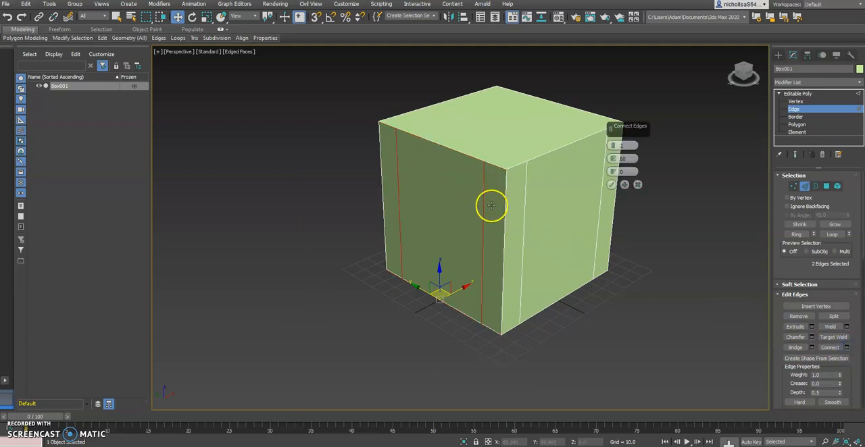
mouse_move(514, 203)
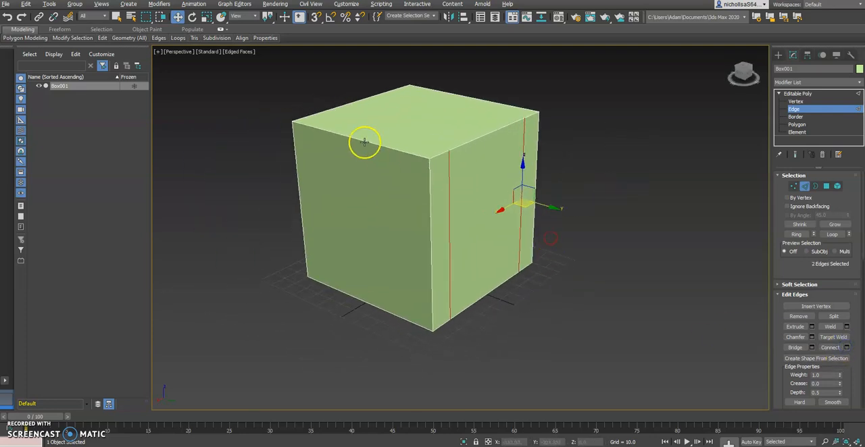
drag(365, 142, 441, 261)
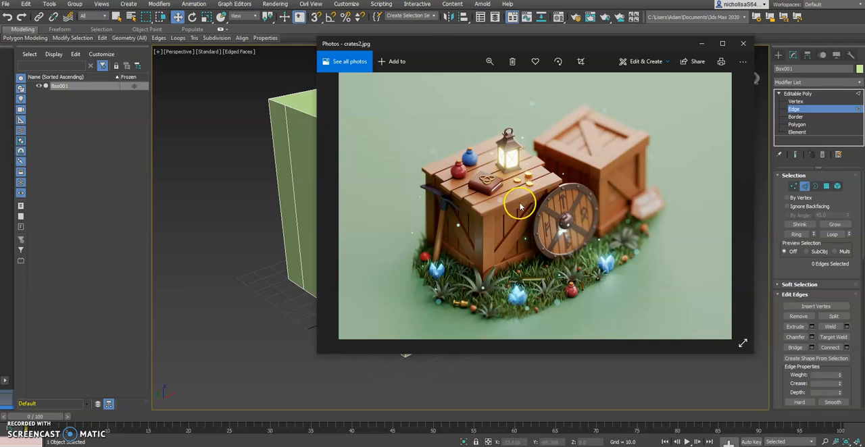
mouse_move(501, 217)
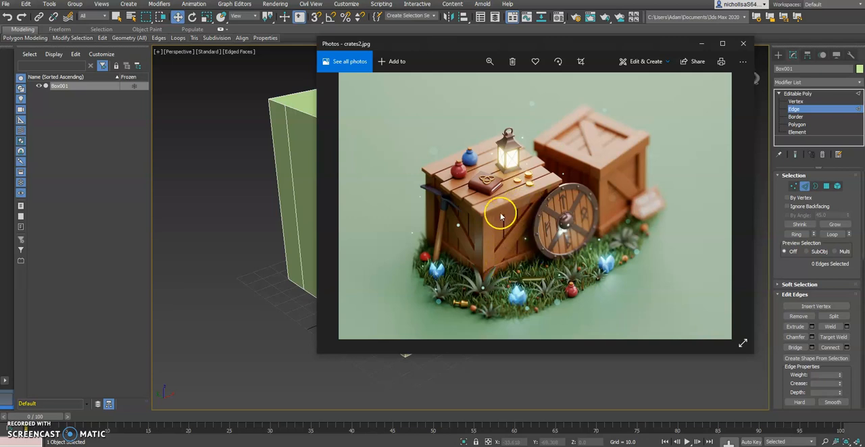
mouse_move(519, 207)
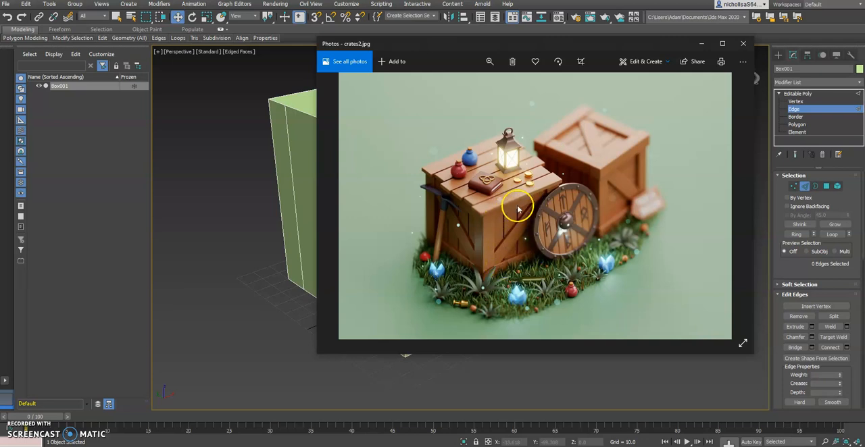
mouse_move(323, 419)
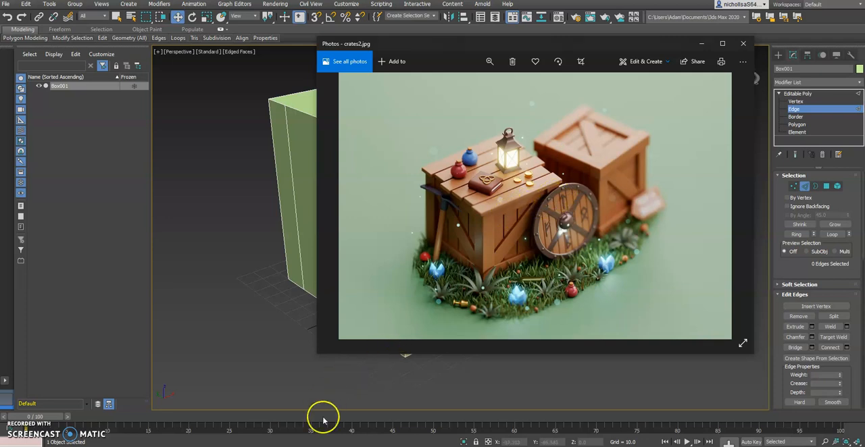
Step: Connect the two selected vertical edges to add horizontal top and bottom borders
click(744, 43)
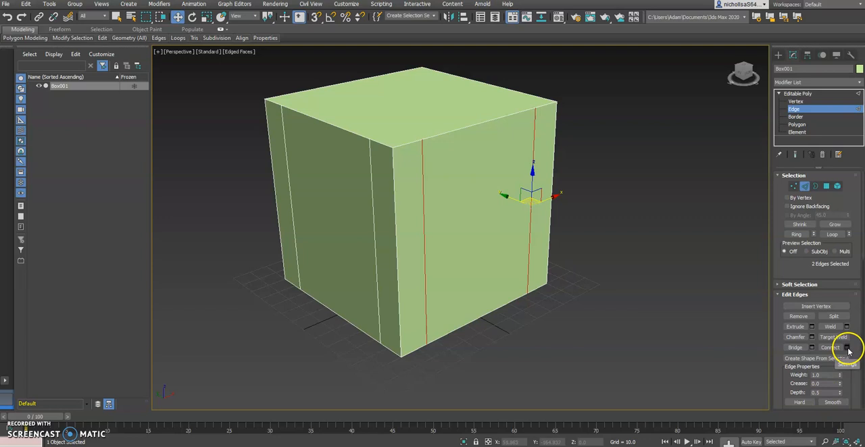
click(847, 348)
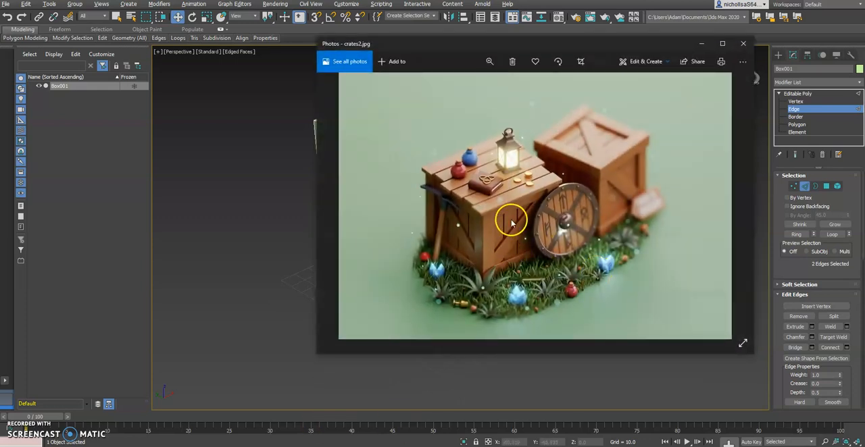
mouse_move(531, 217)
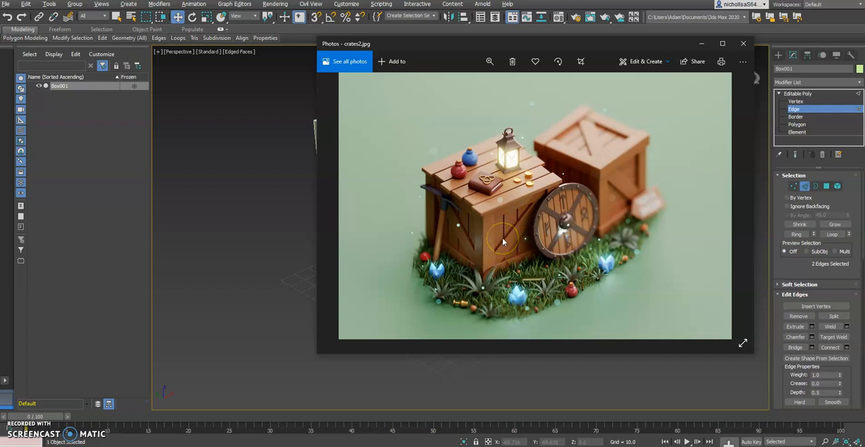
mouse_move(281, 317)
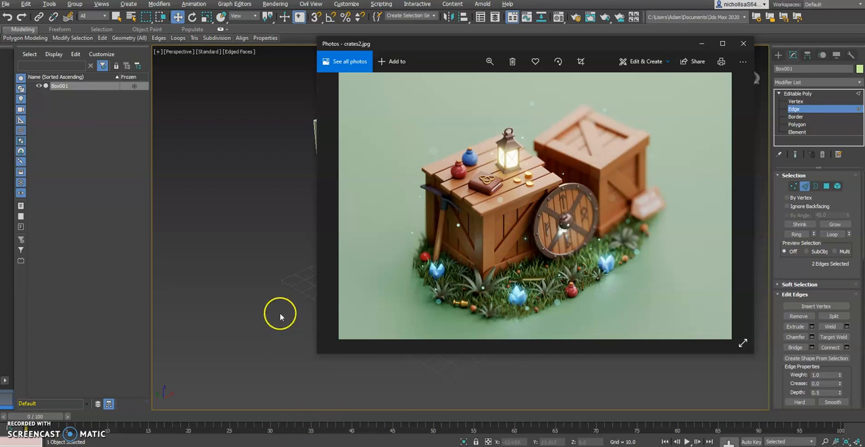
Step: Connect two inner frame edges with 2 segments and slide 70 for the brace
click(744, 43)
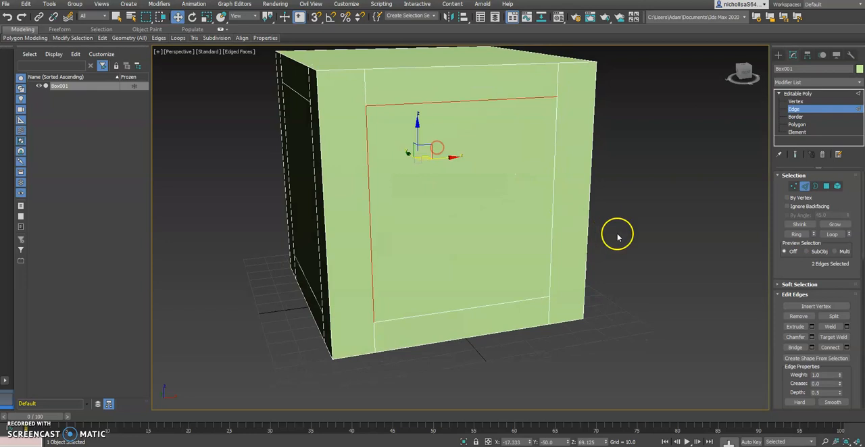
click(831, 347)
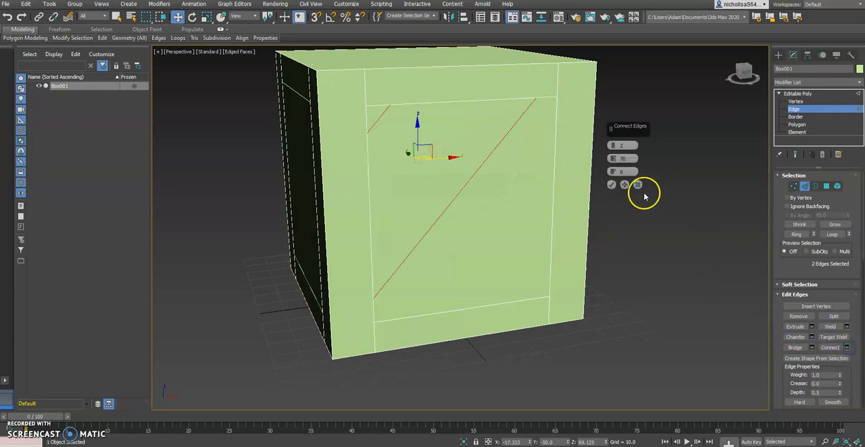
click(616, 161)
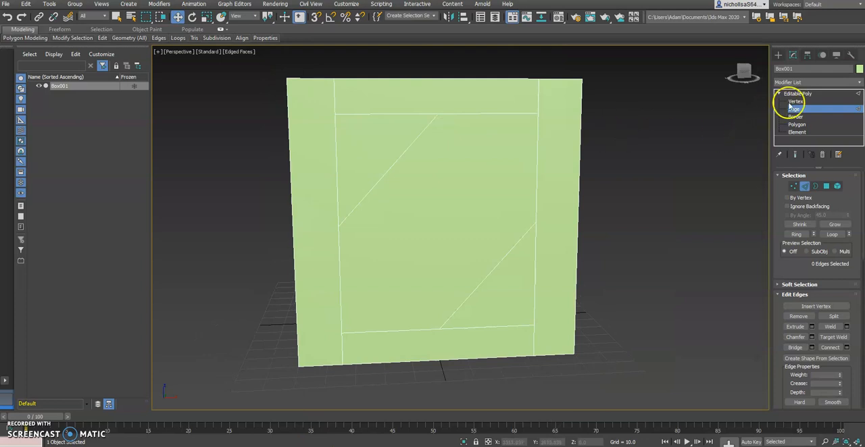
Step: In Vertex mode, move the brace's top vertex along X toward the frame corner
click(796, 101)
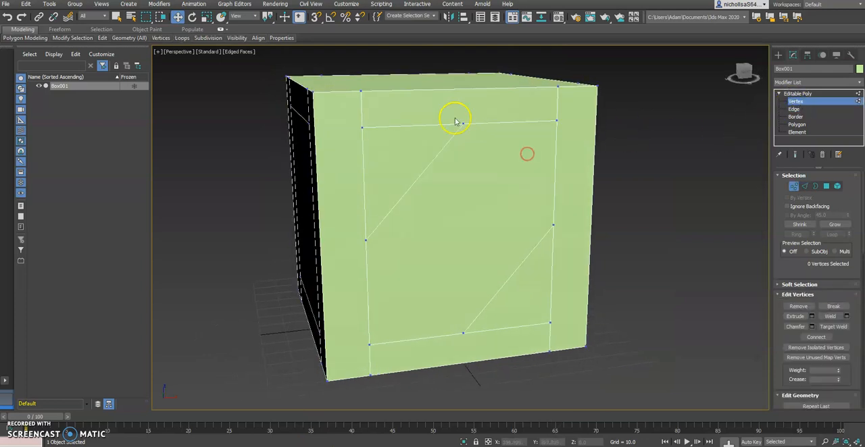
mouse_move(465, 125)
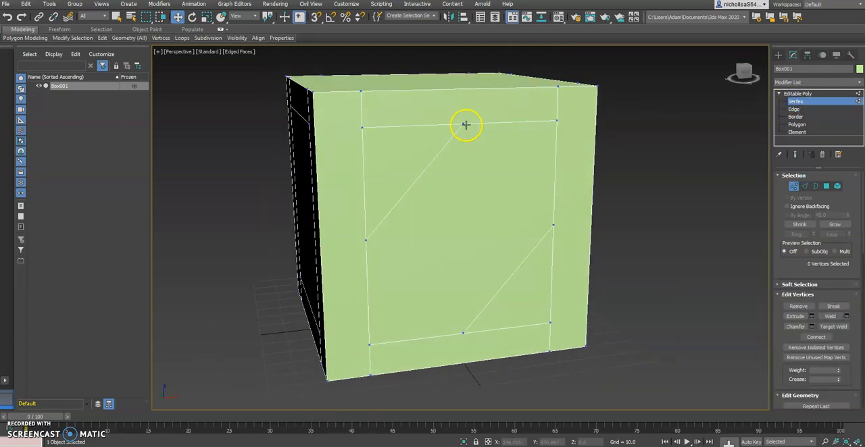
mouse_move(490, 149)
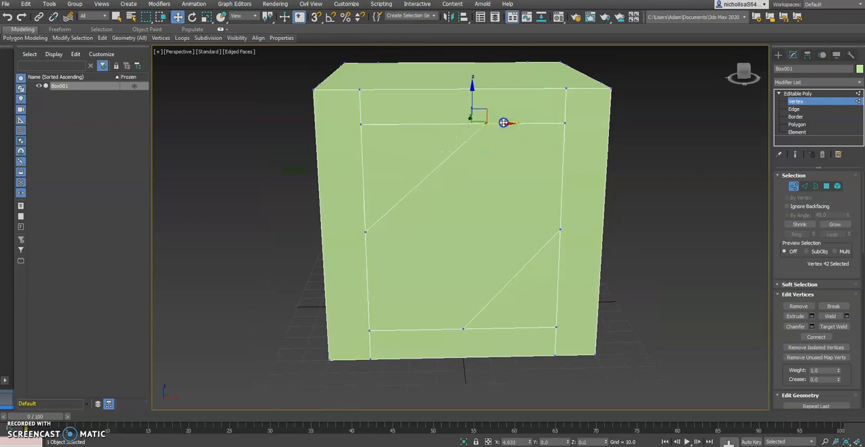
drag(504, 122, 553, 123)
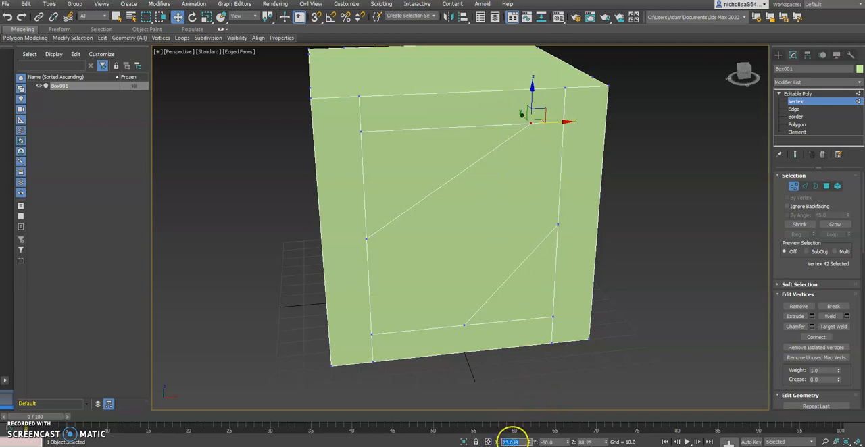
mouse_move(544, 391)
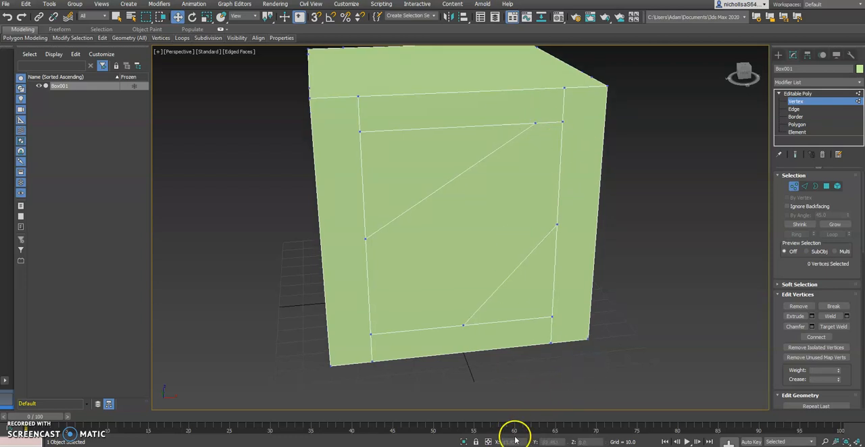
click(536, 129)
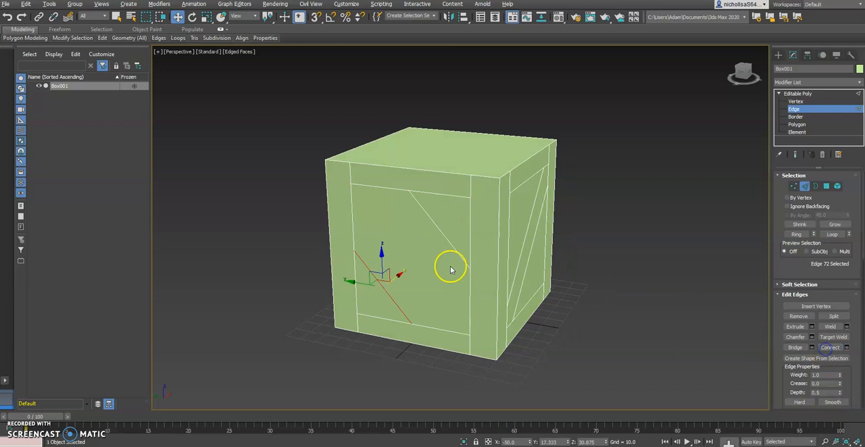
Step: Select a brace edge on the second framed face to add its diagonal brace
click(796, 101)
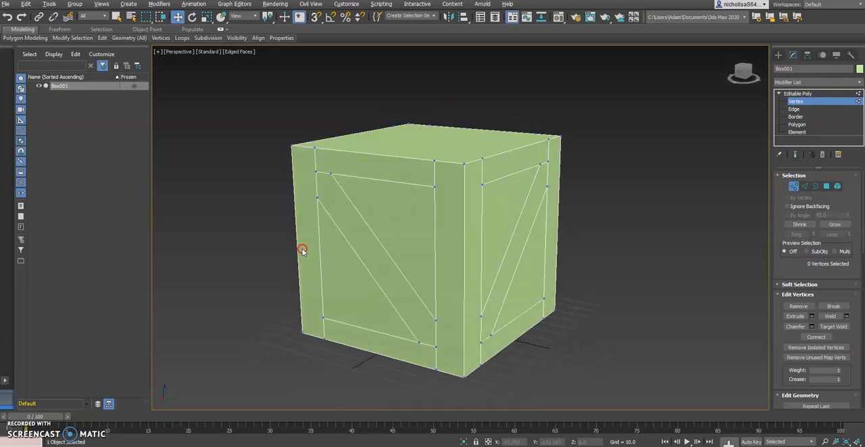
drag(302, 250, 274, 250)
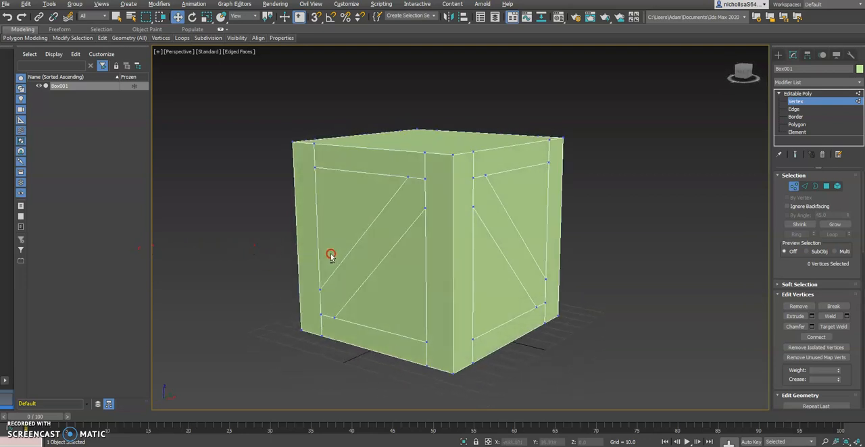
mouse_move(331, 296)
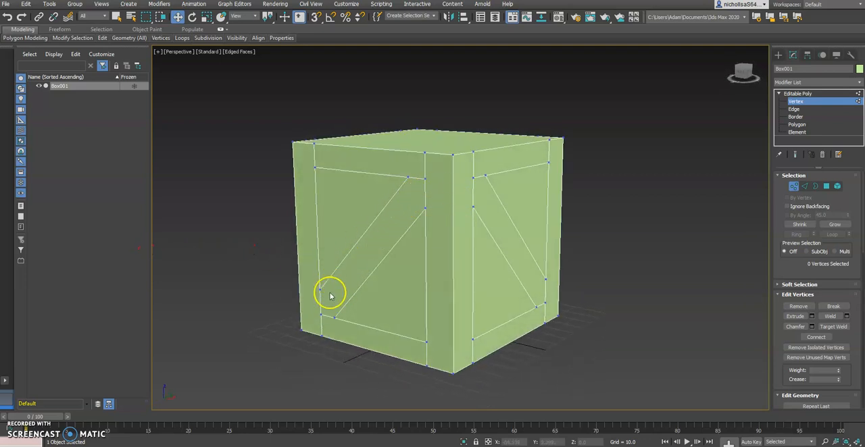
drag(332, 294, 450, 274)
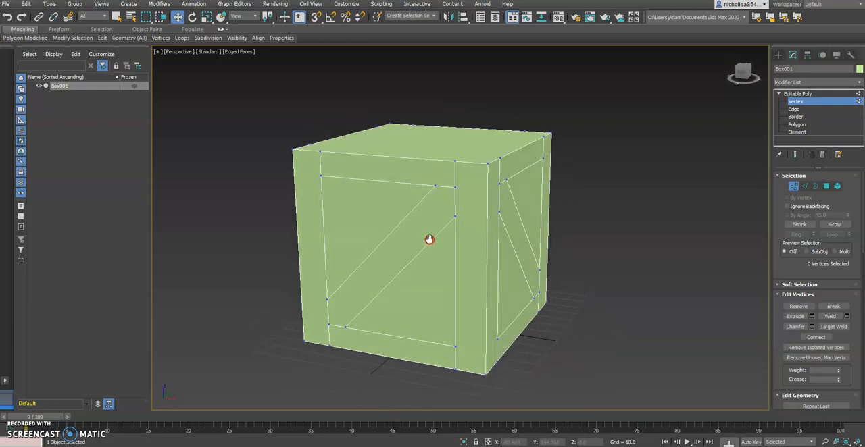
mouse_move(441, 209)
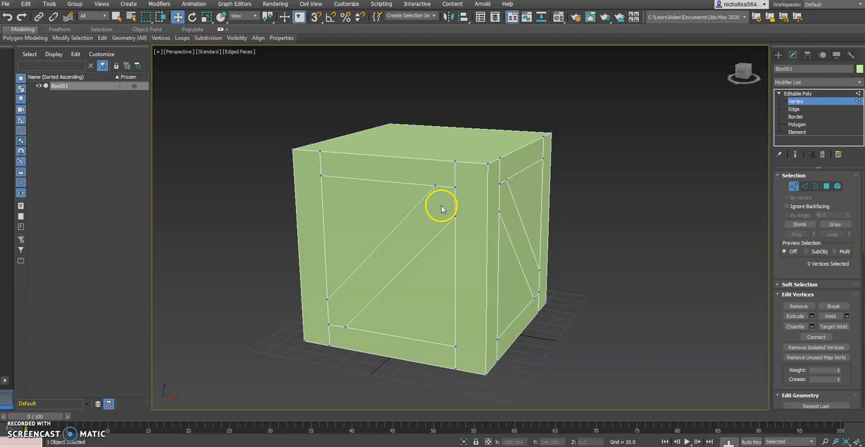
mouse_move(425, 215)
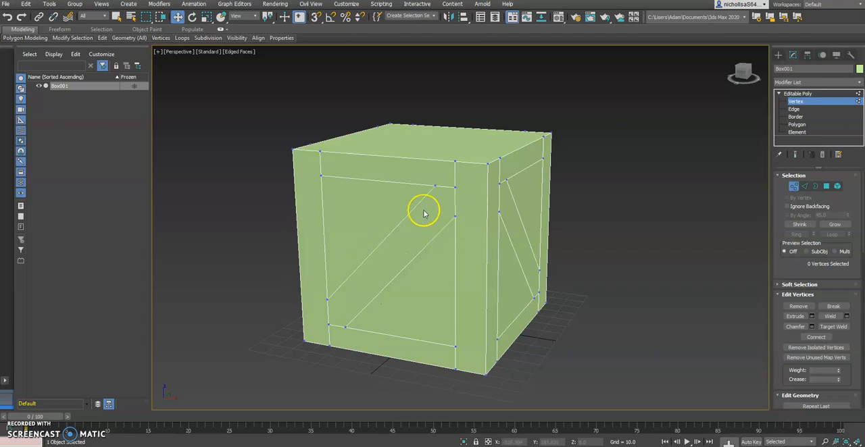
Step: Move the front brace end vertex up to the inner frame's top edge, then select the diagonal edge
drag(425, 212, 473, 198)
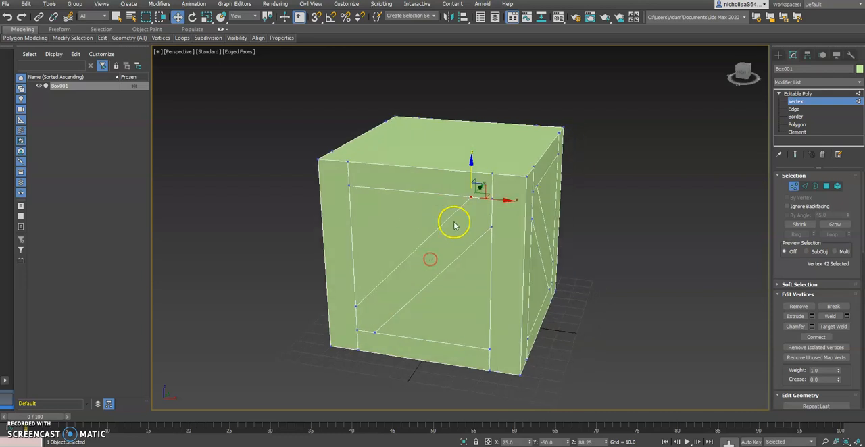
click(794, 109)
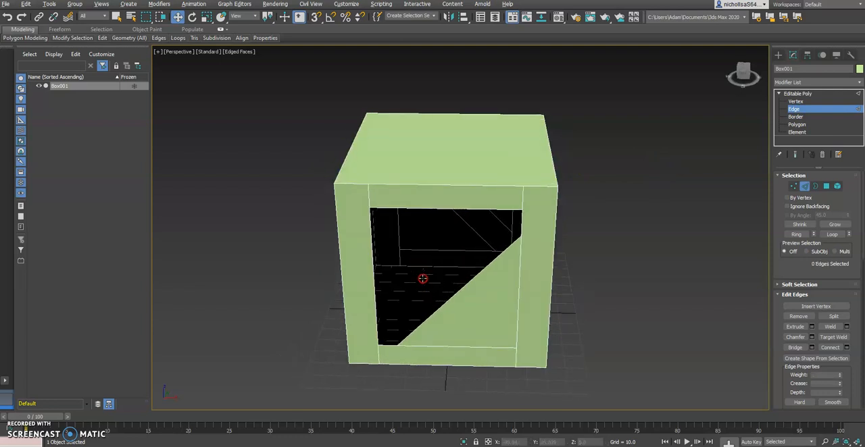
drag(423, 279, 407, 258)
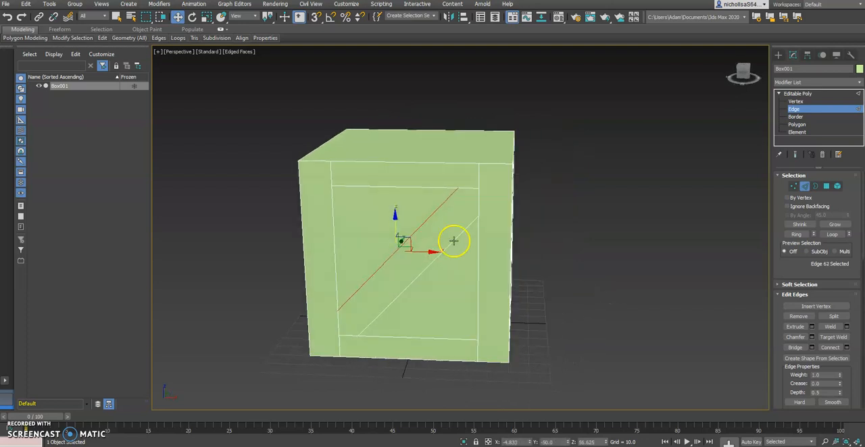
click(796, 101)
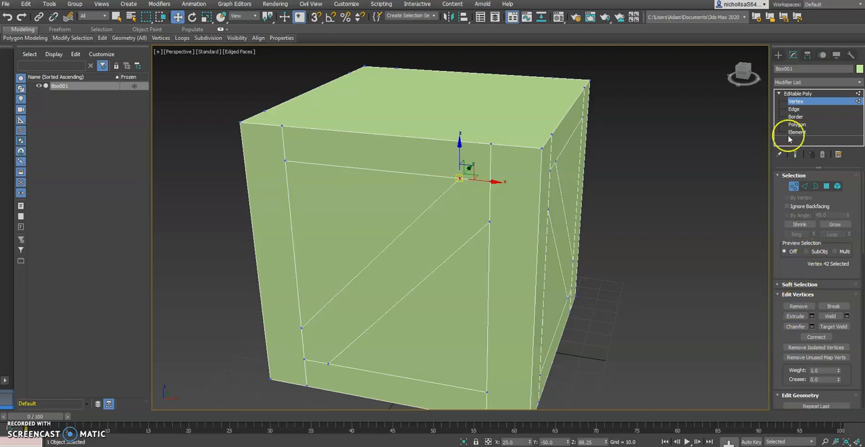
Step: Remove the upper diagonal edge on the front face, leaving a single brace edge
click(795, 109)
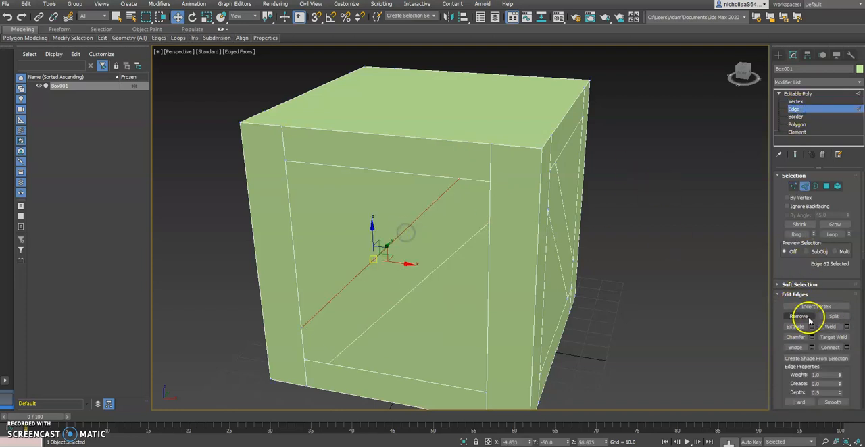
click(799, 316)
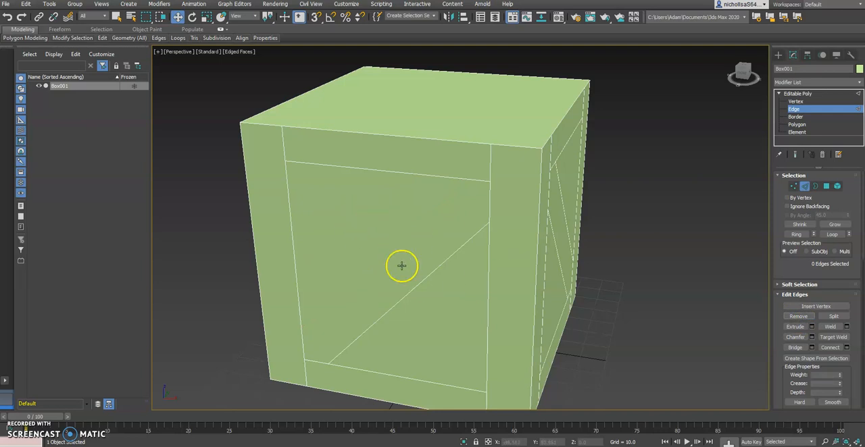
mouse_move(410, 272)
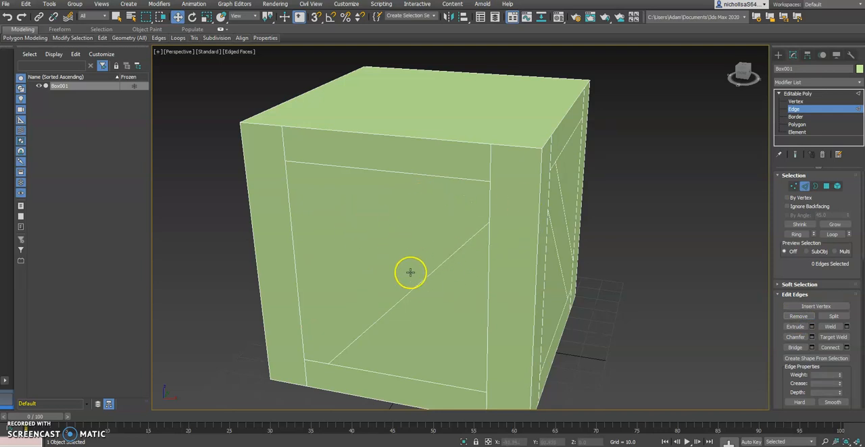
click(796, 102)
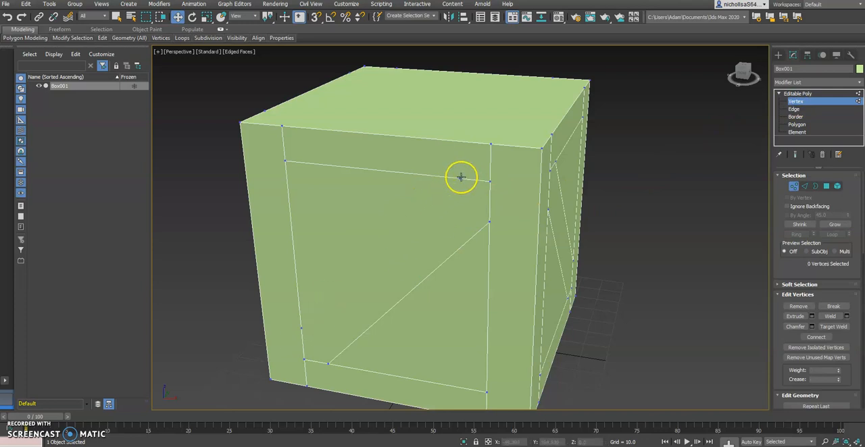
mouse_move(312, 329)
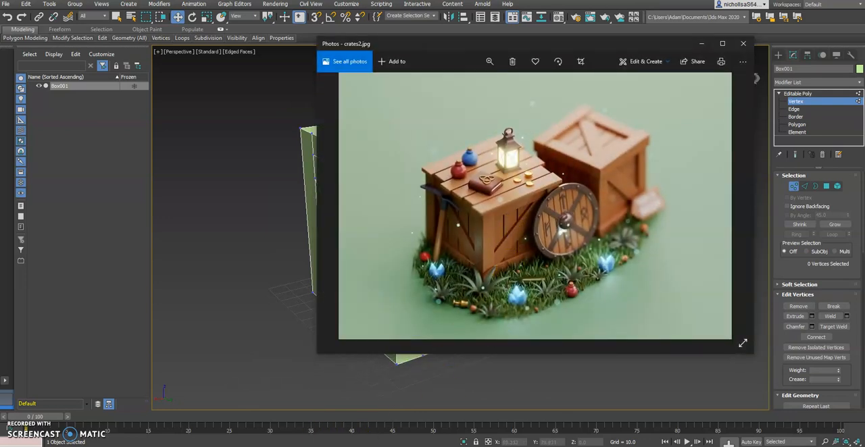
click(744, 44)
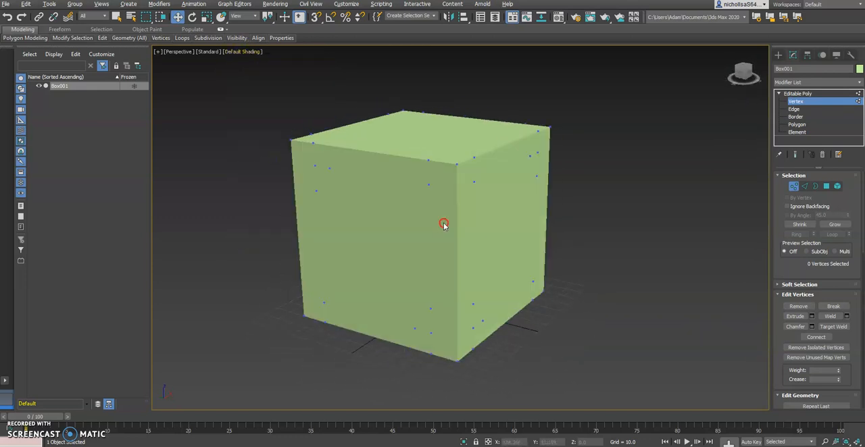
Step: Enable Edged Faces in the viewport shading options
click(794, 108)
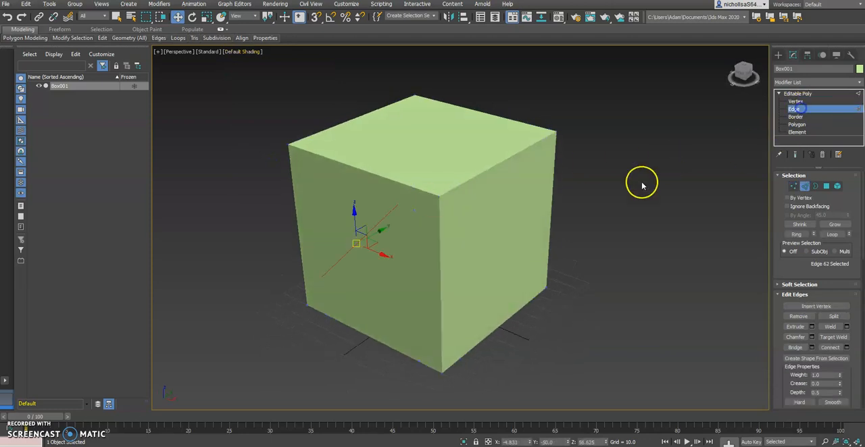
click(248, 51)
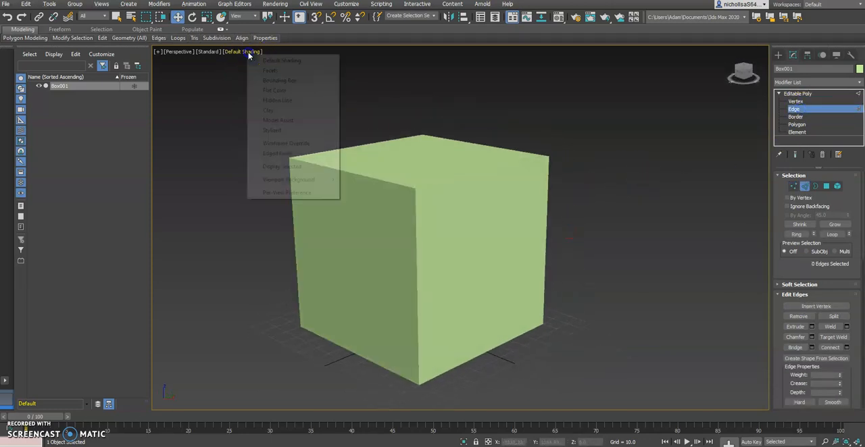
click(278, 154)
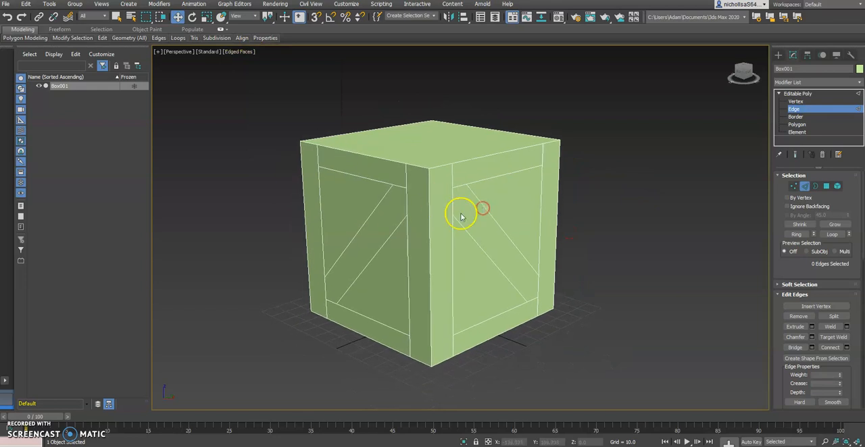
Step: Extrude the vertical border strip polygons outward into raised planks
click(796, 124)
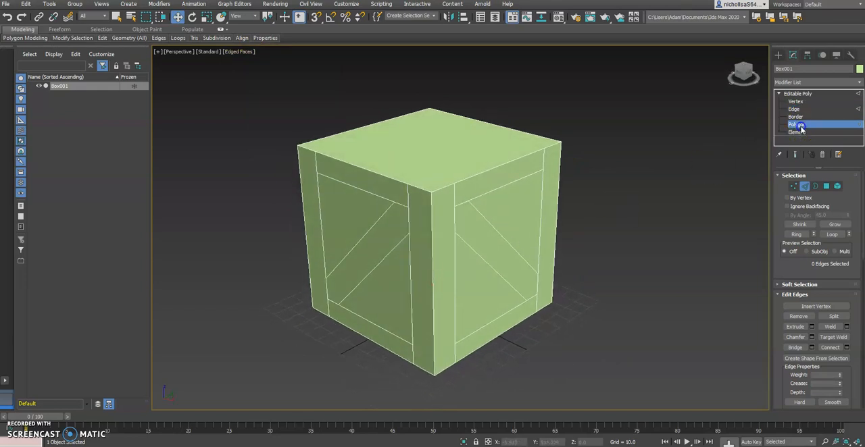
click(797, 124)
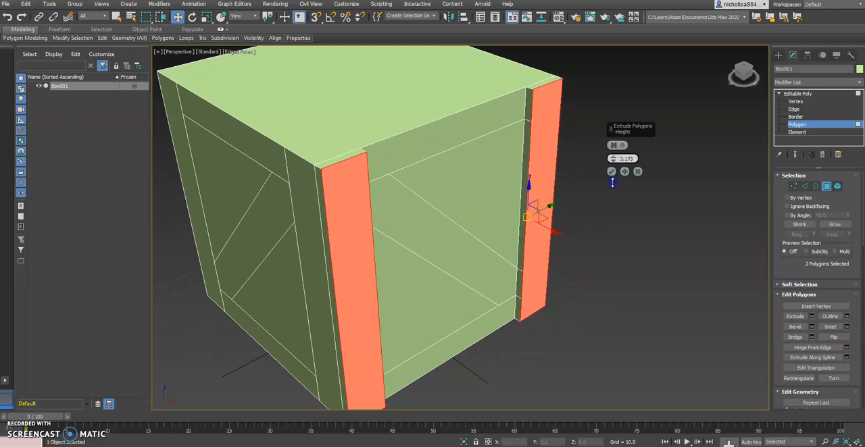
drag(625, 159, 625, 165)
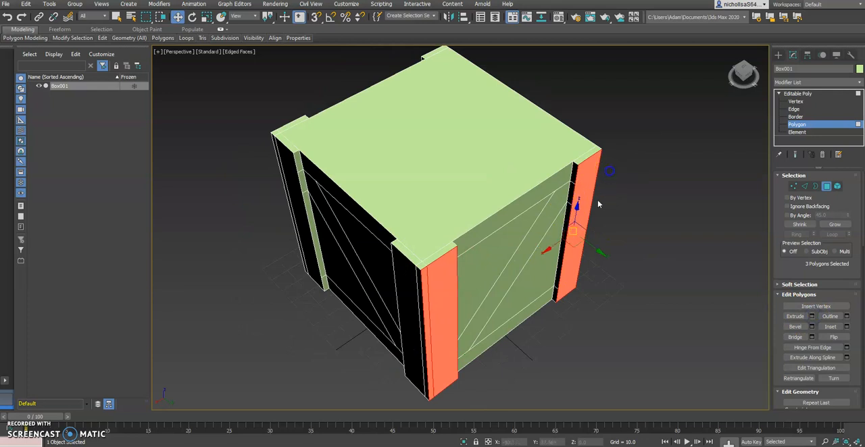
drag(575, 203, 521, 223)
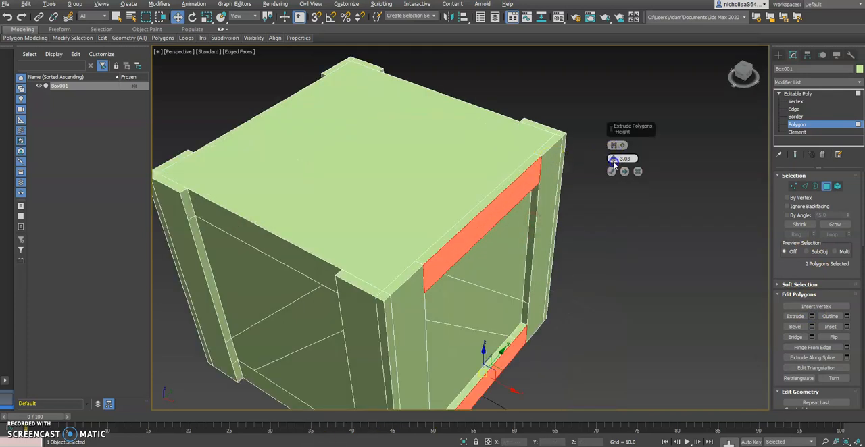
Step: Set the extrude height for the top and bottom border strips and orbit to check them
drag(619, 159, 618, 166)
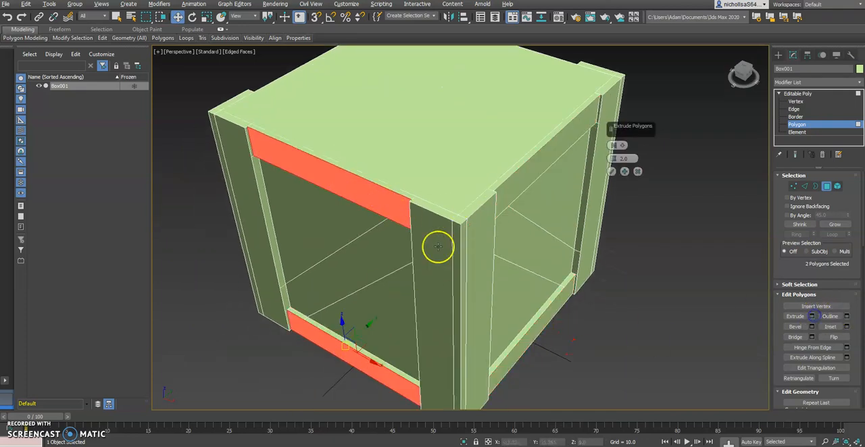
drag(438, 246, 336, 189)
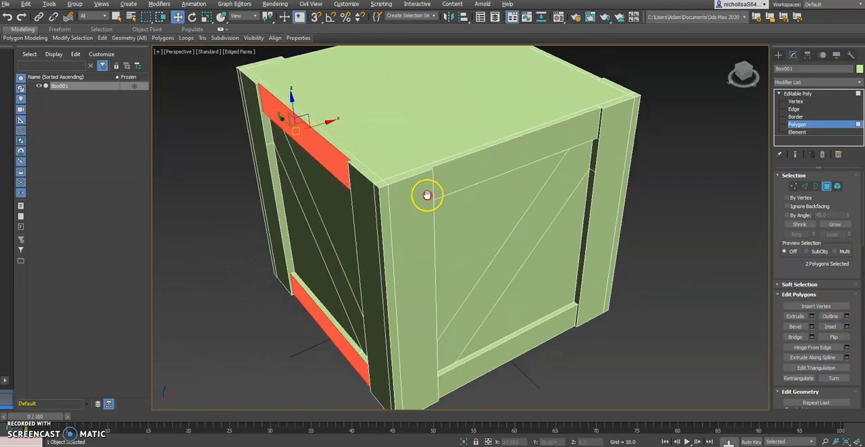
drag(426, 196, 329, 280)
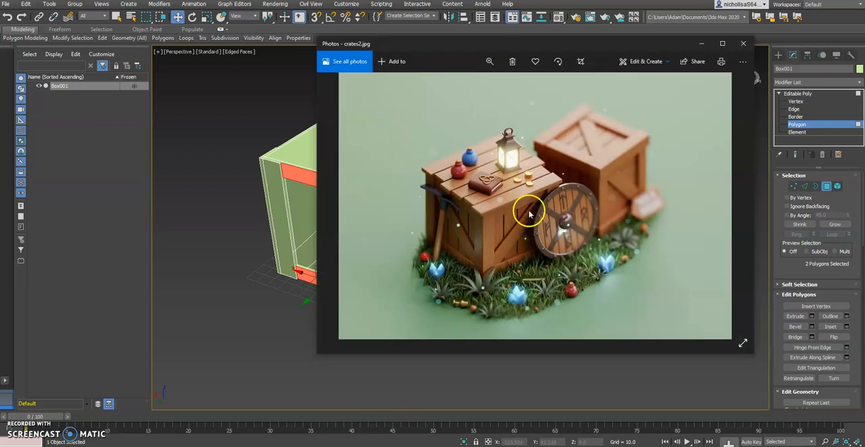
click(744, 43)
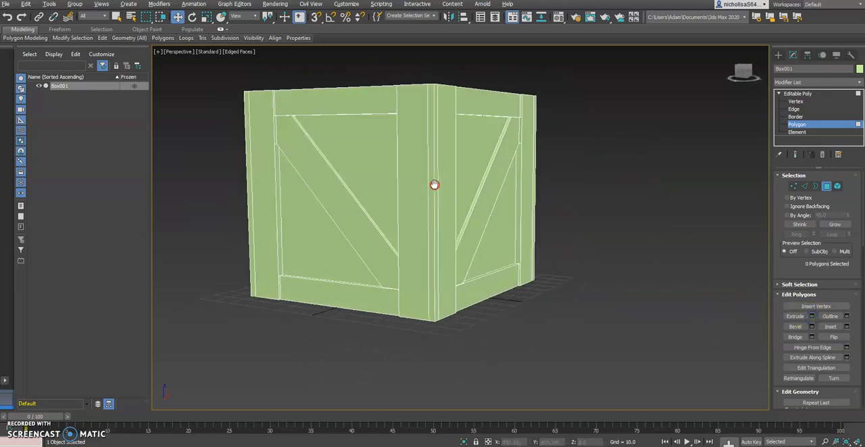
Step: Set the crate's object colour to blue in the Object Color dialog
drag(434, 185, 514, 223)
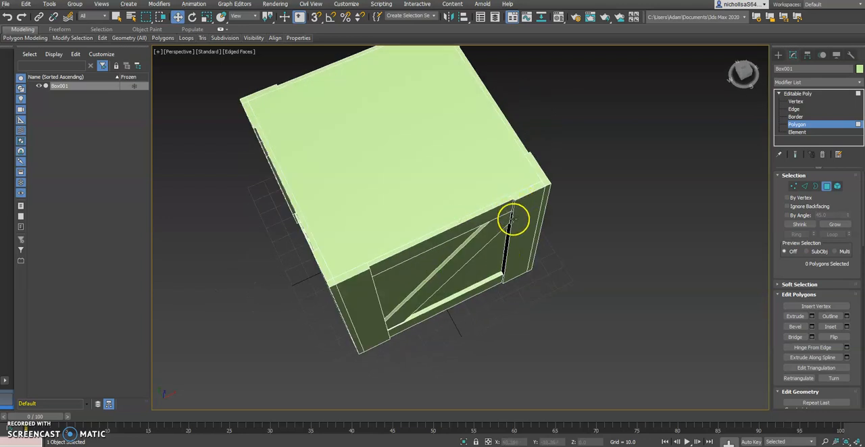
drag(514, 220, 409, 230)
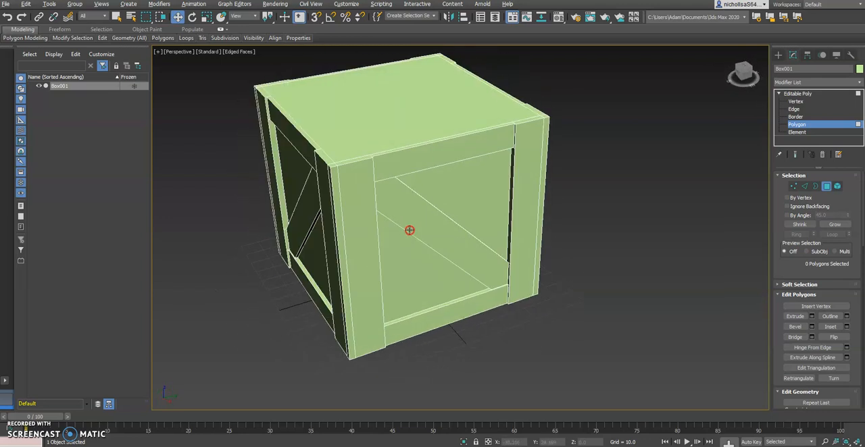
drag(409, 231, 462, 231)
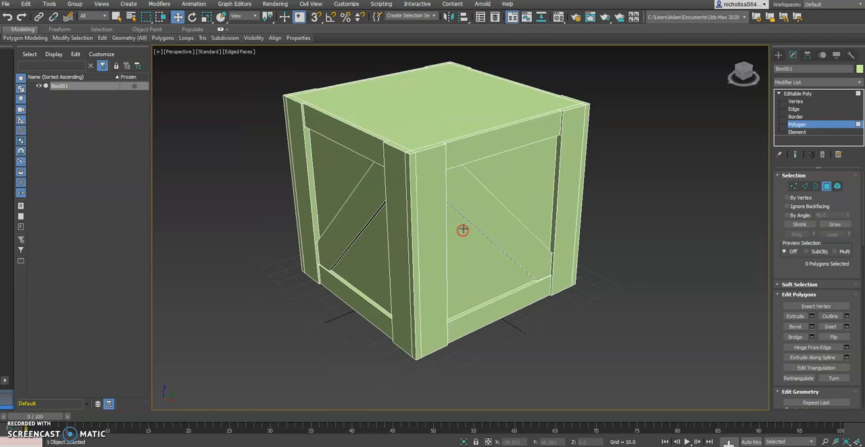
drag(463, 230, 469, 237)
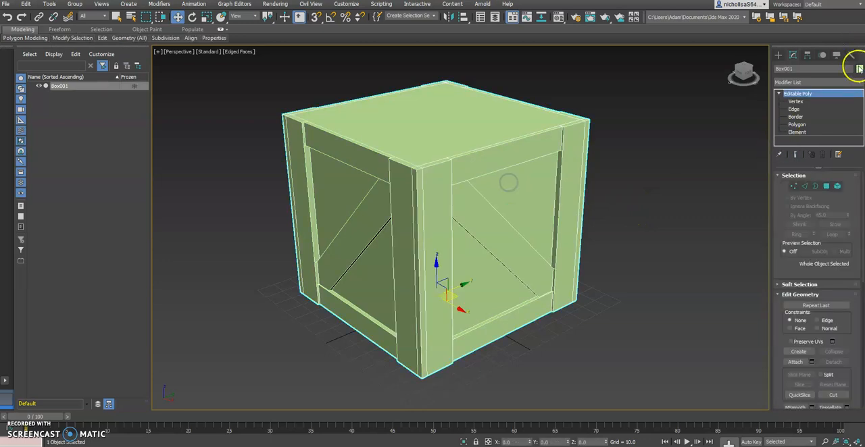
click(859, 68)
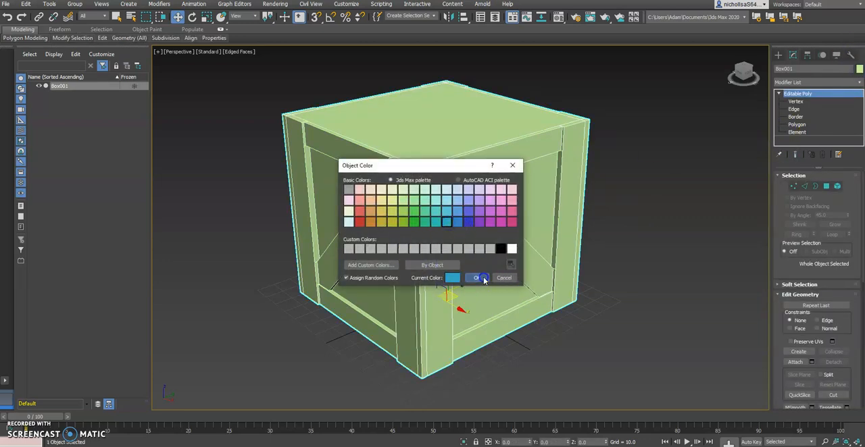
click(478, 278)
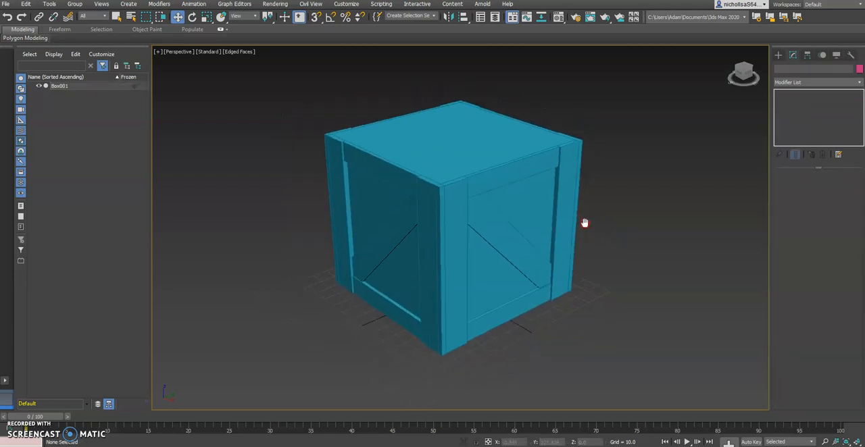